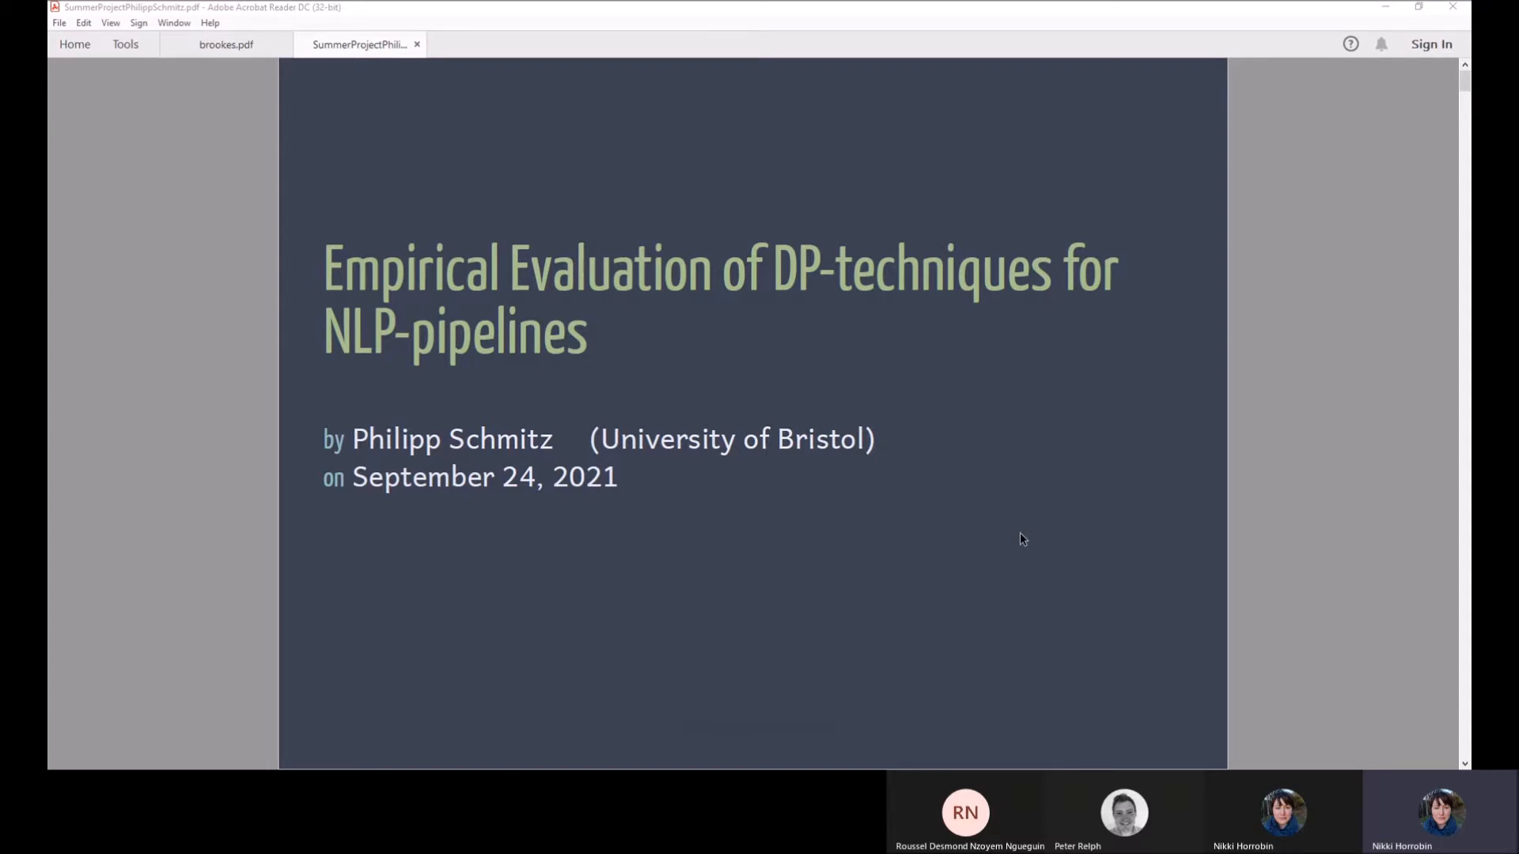
mouse_move(1018, 343)
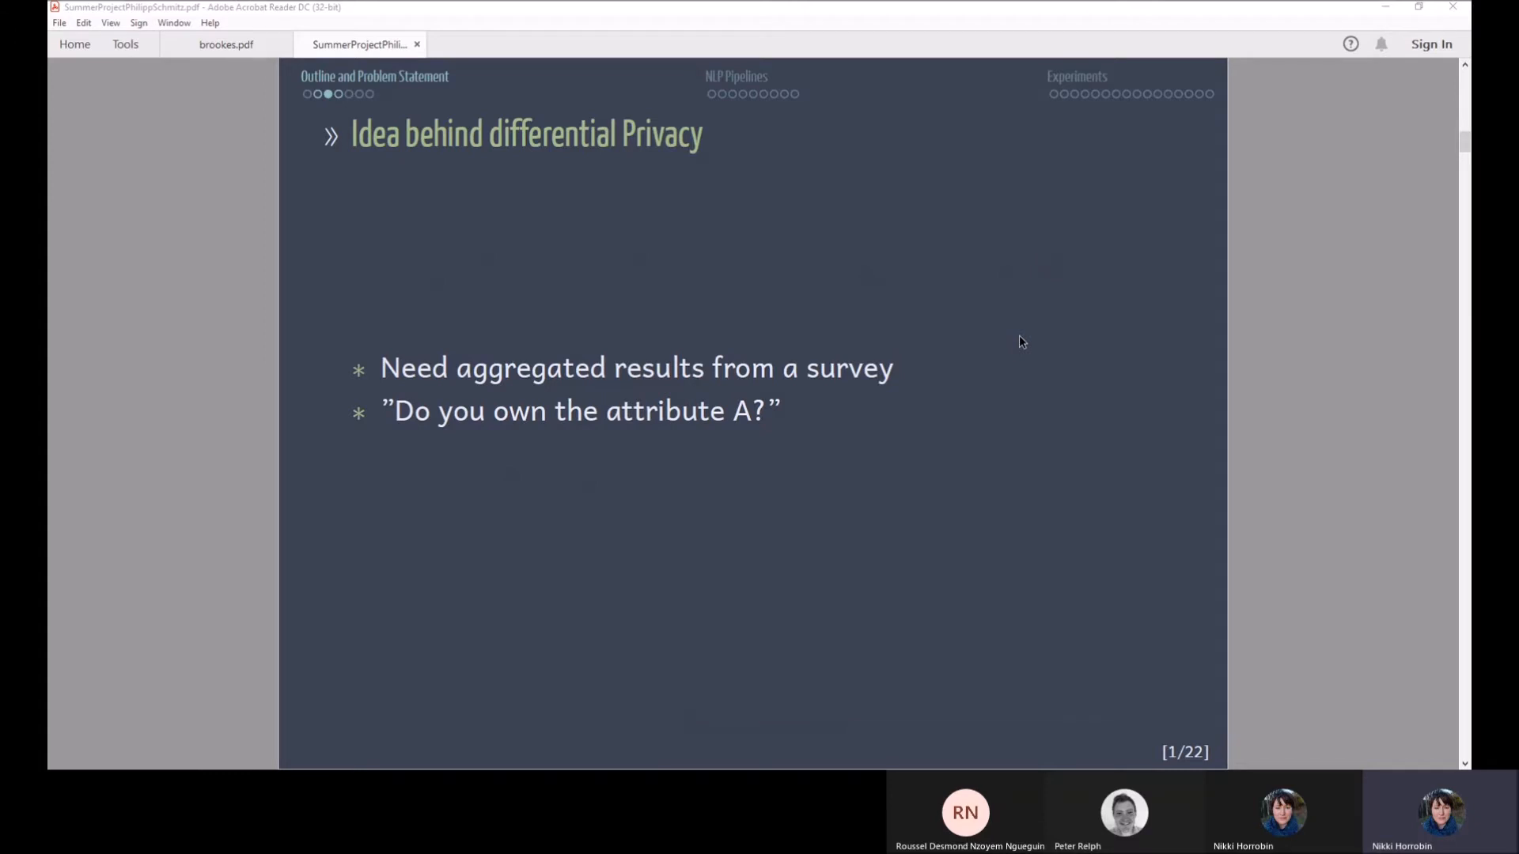
mouse_move(1011, 337)
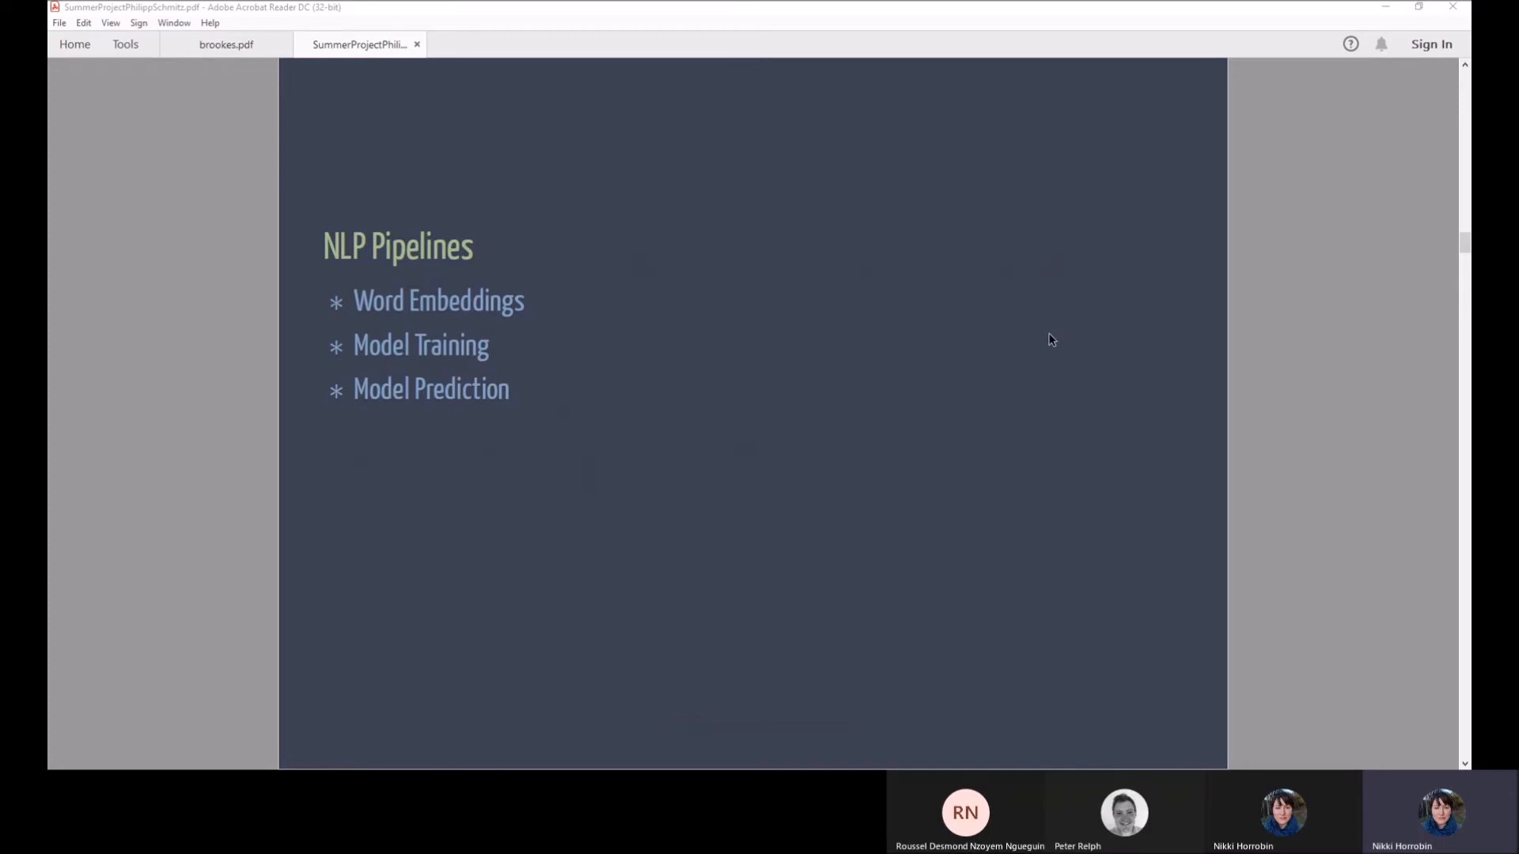
mouse_move(1059, 350)
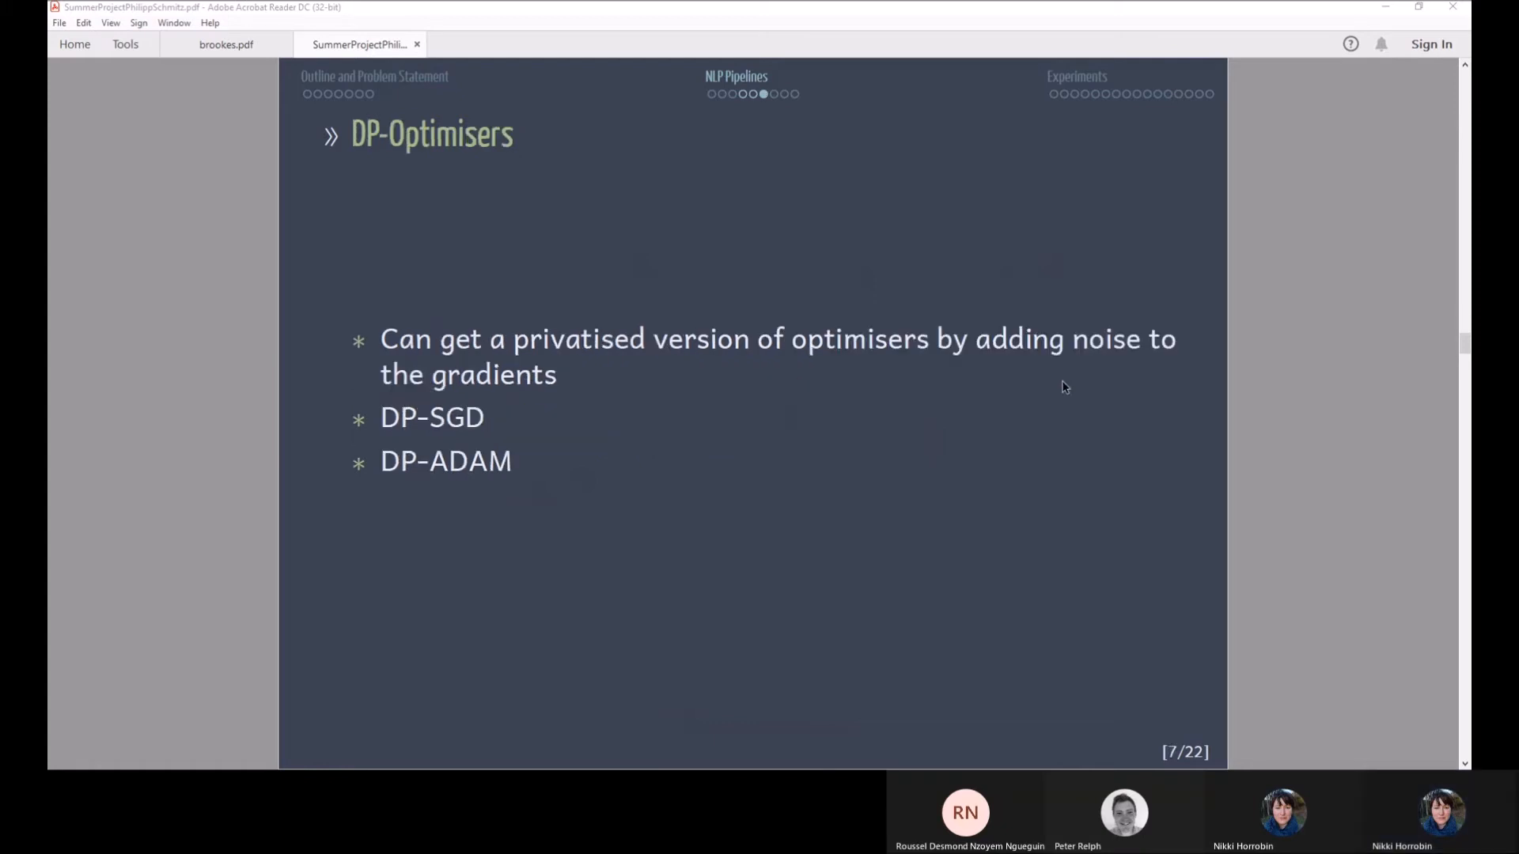
mouse_move(998, 463)
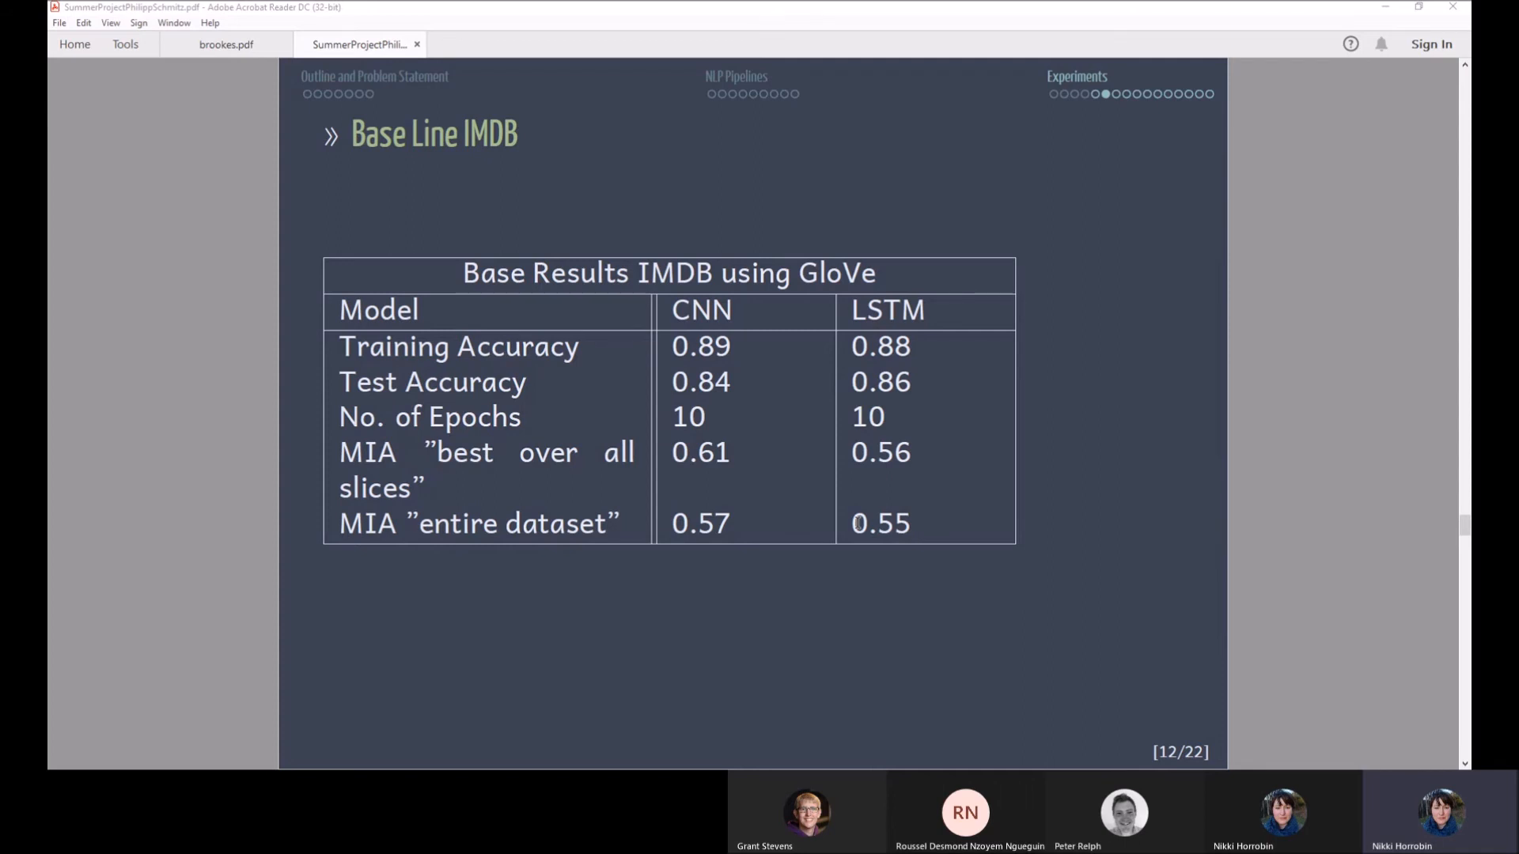
mouse_move(951, 627)
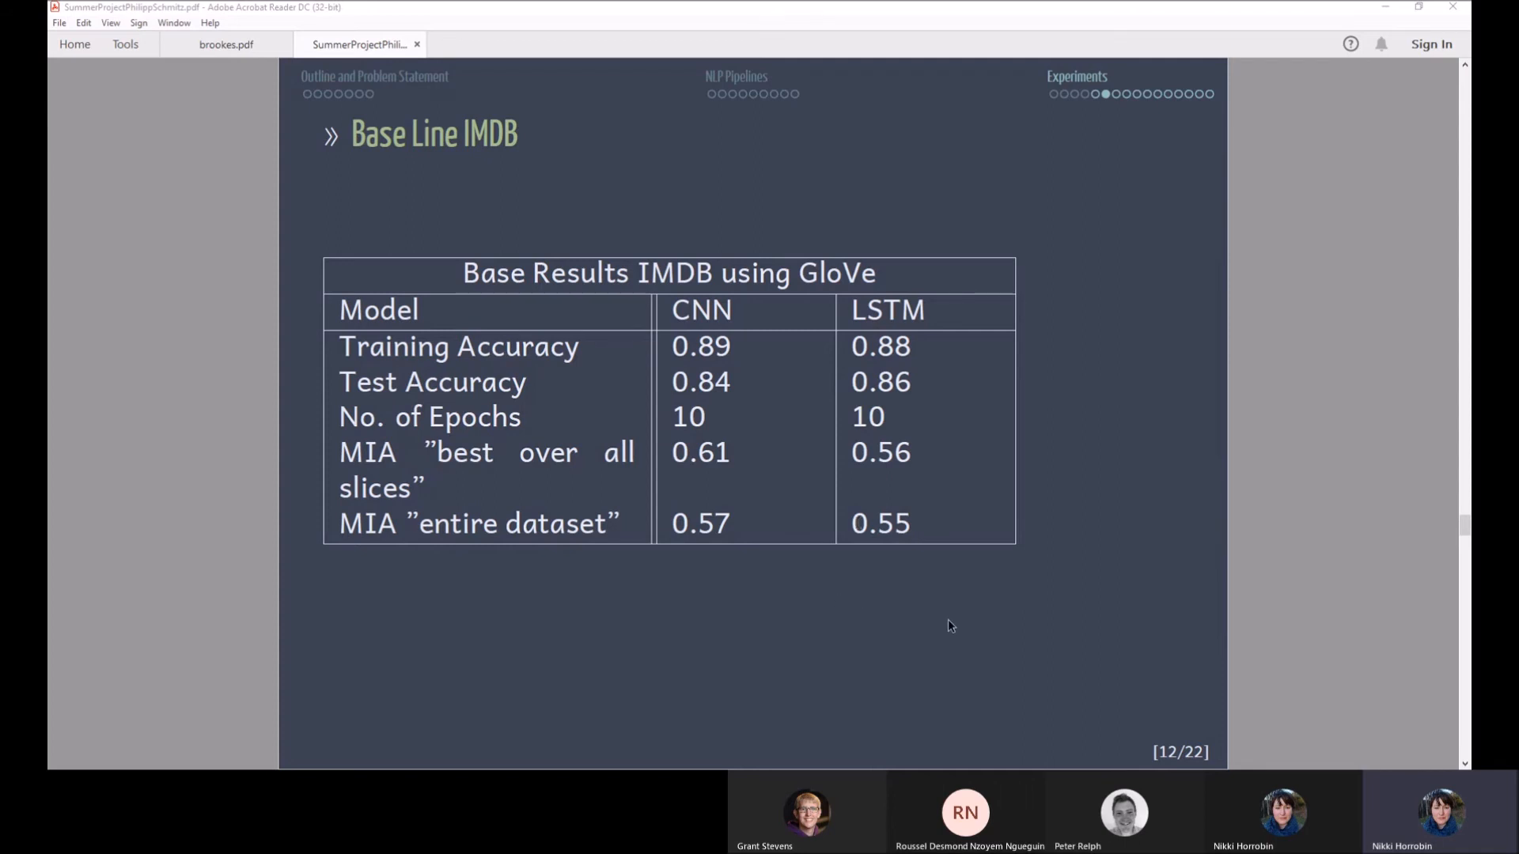
mouse_move(860, 581)
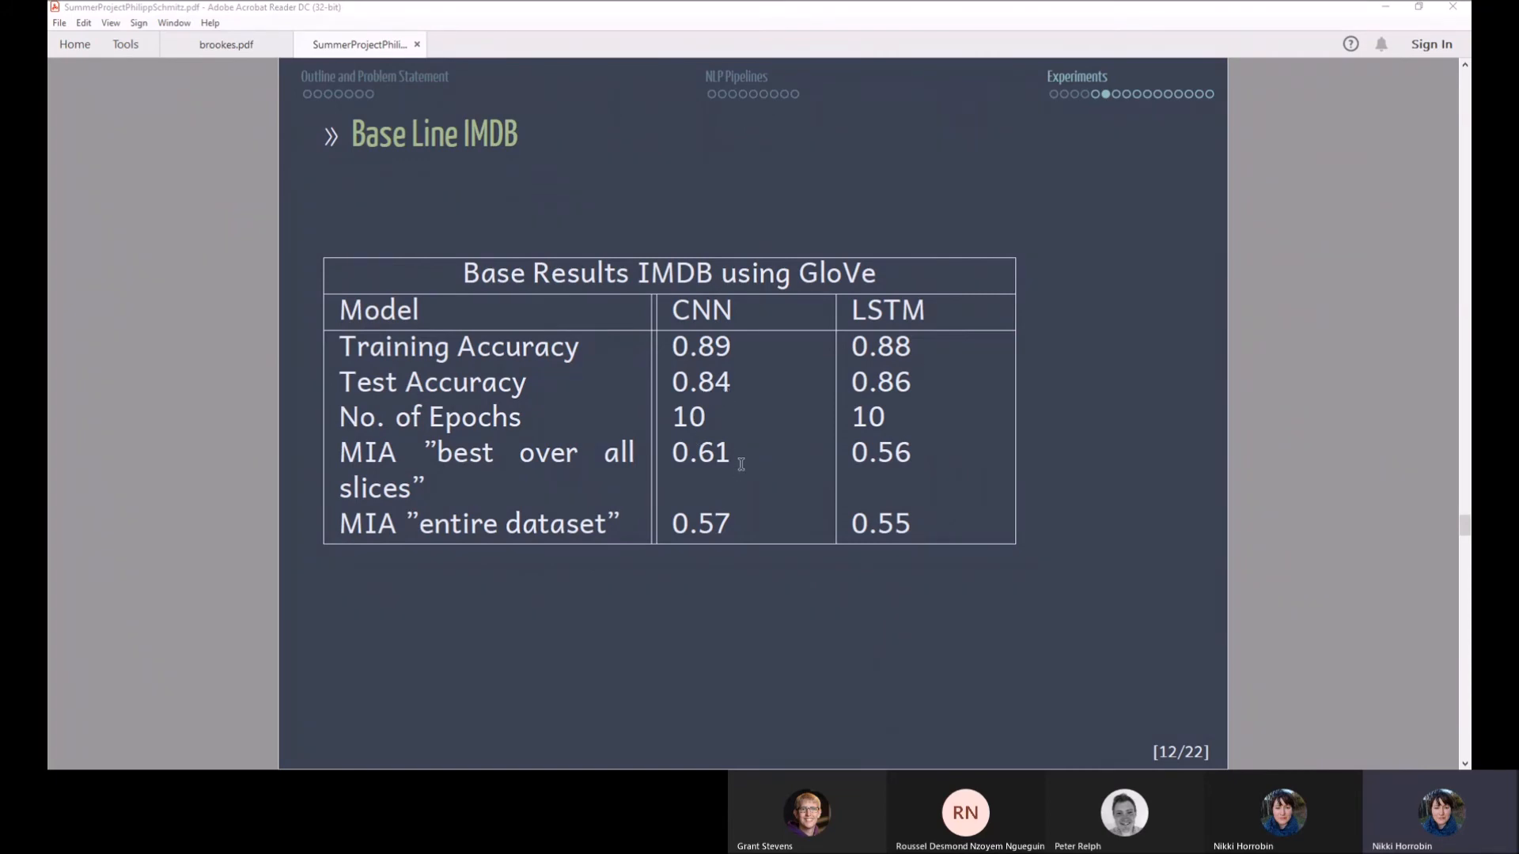
mouse_move(879, 475)
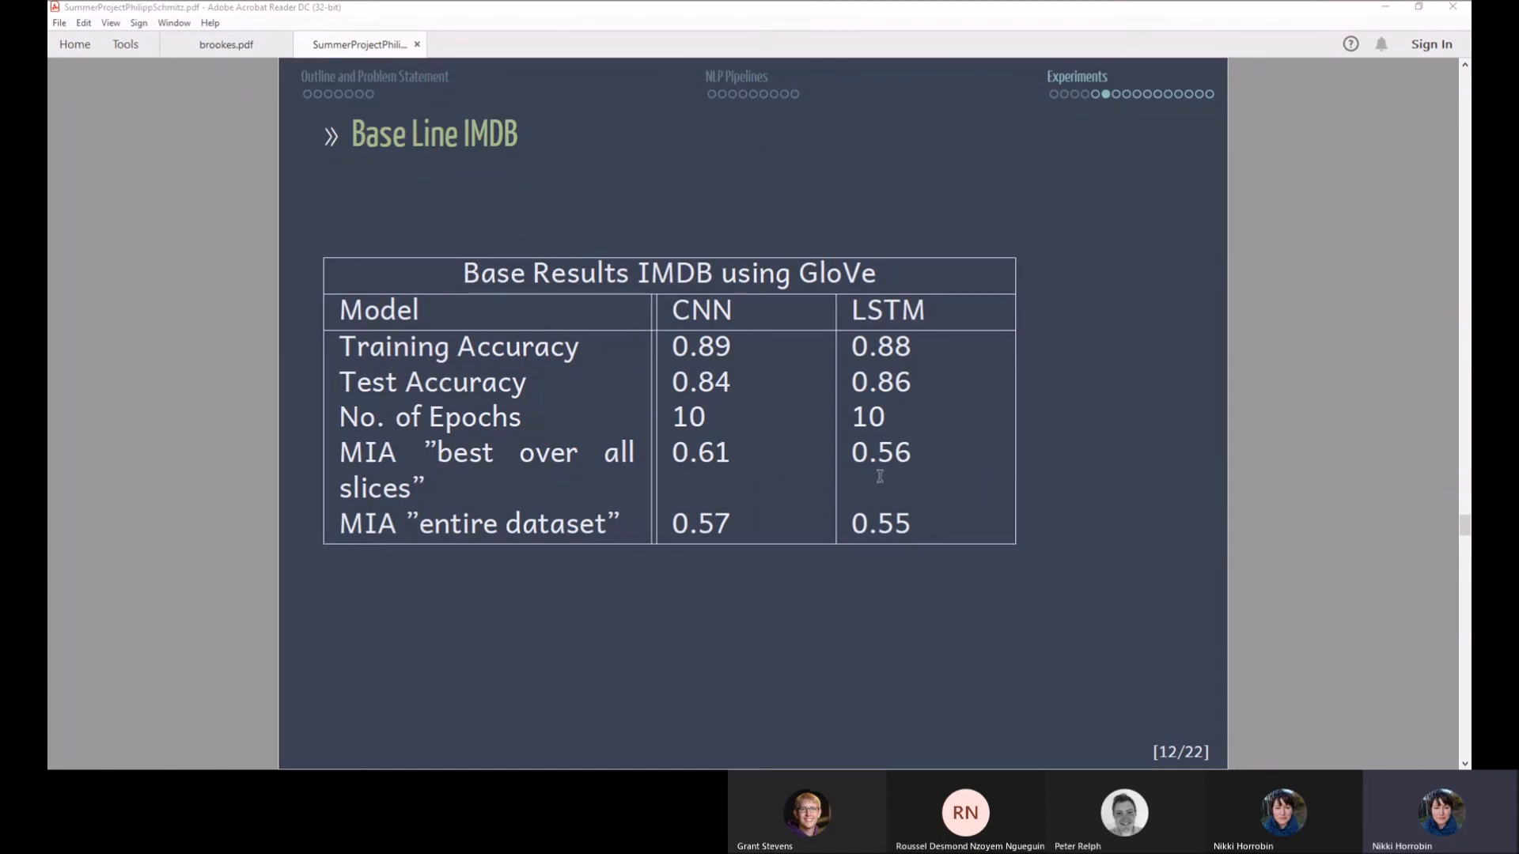
mouse_move(931, 548)
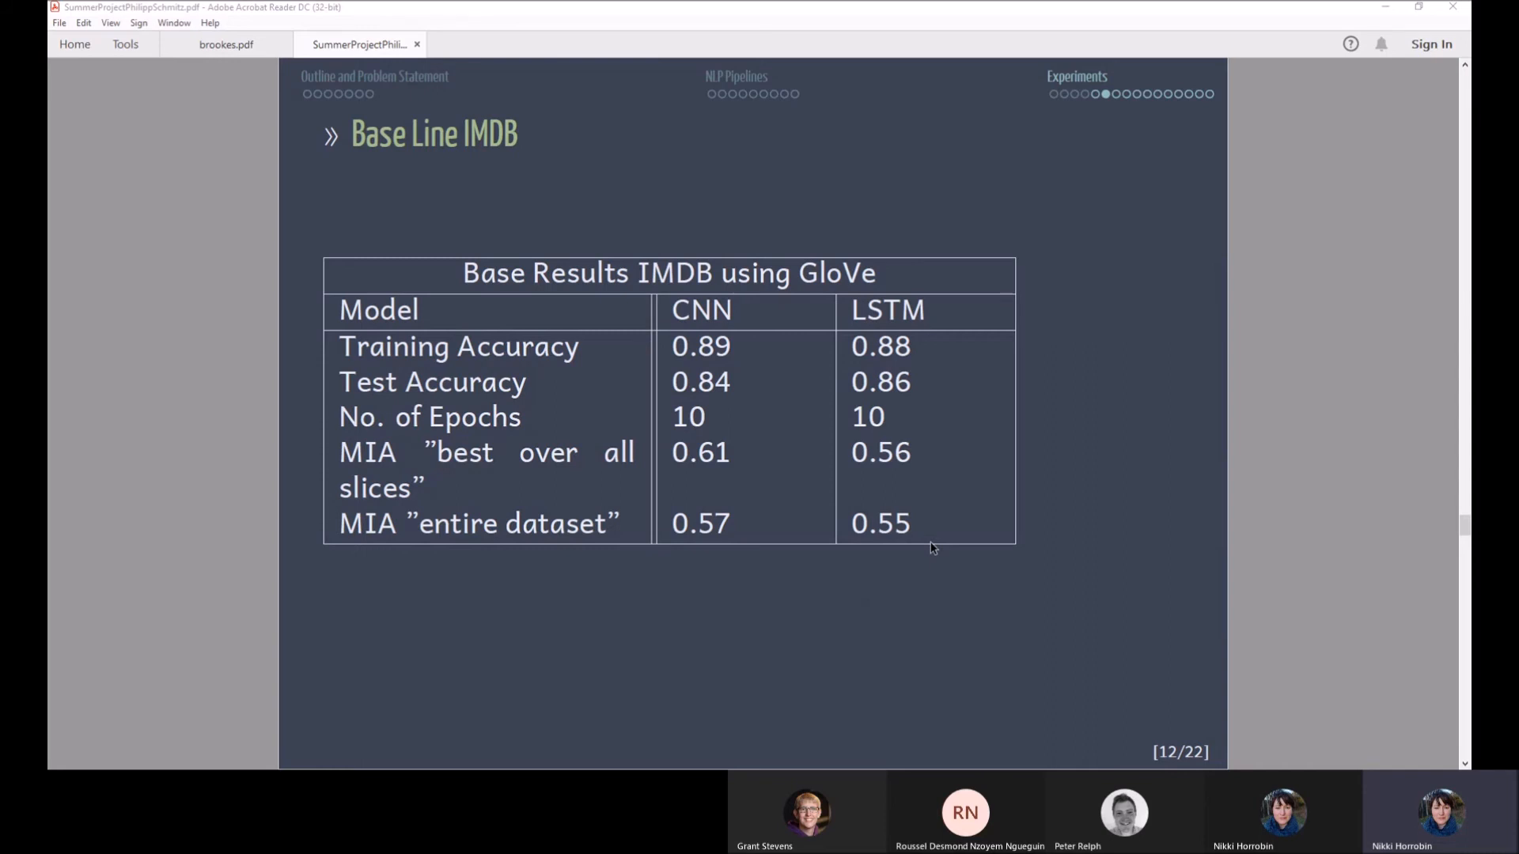
mouse_move(506, 506)
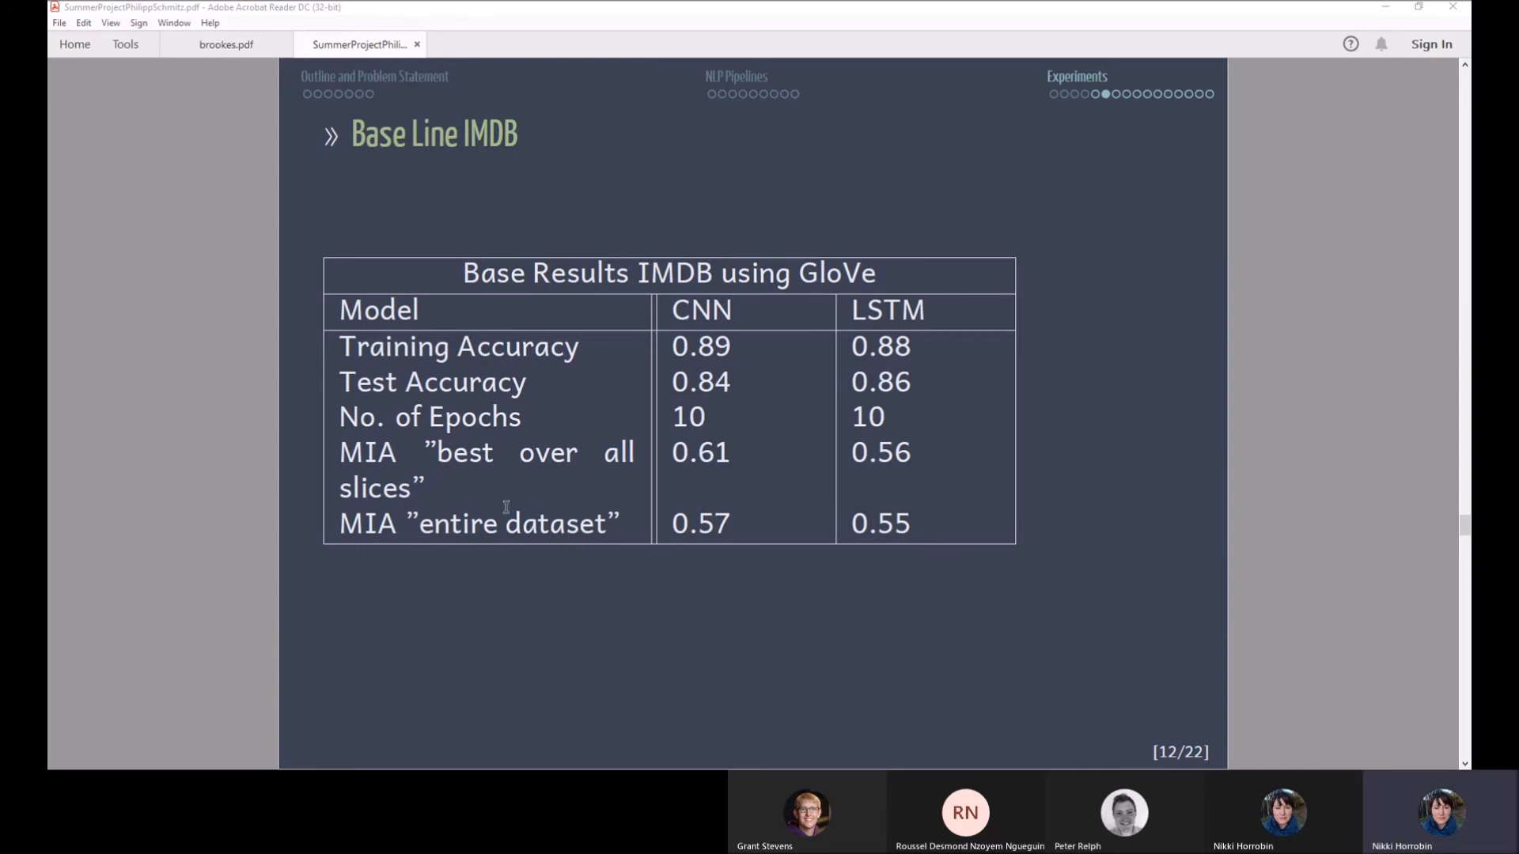
mouse_move(424, 451)
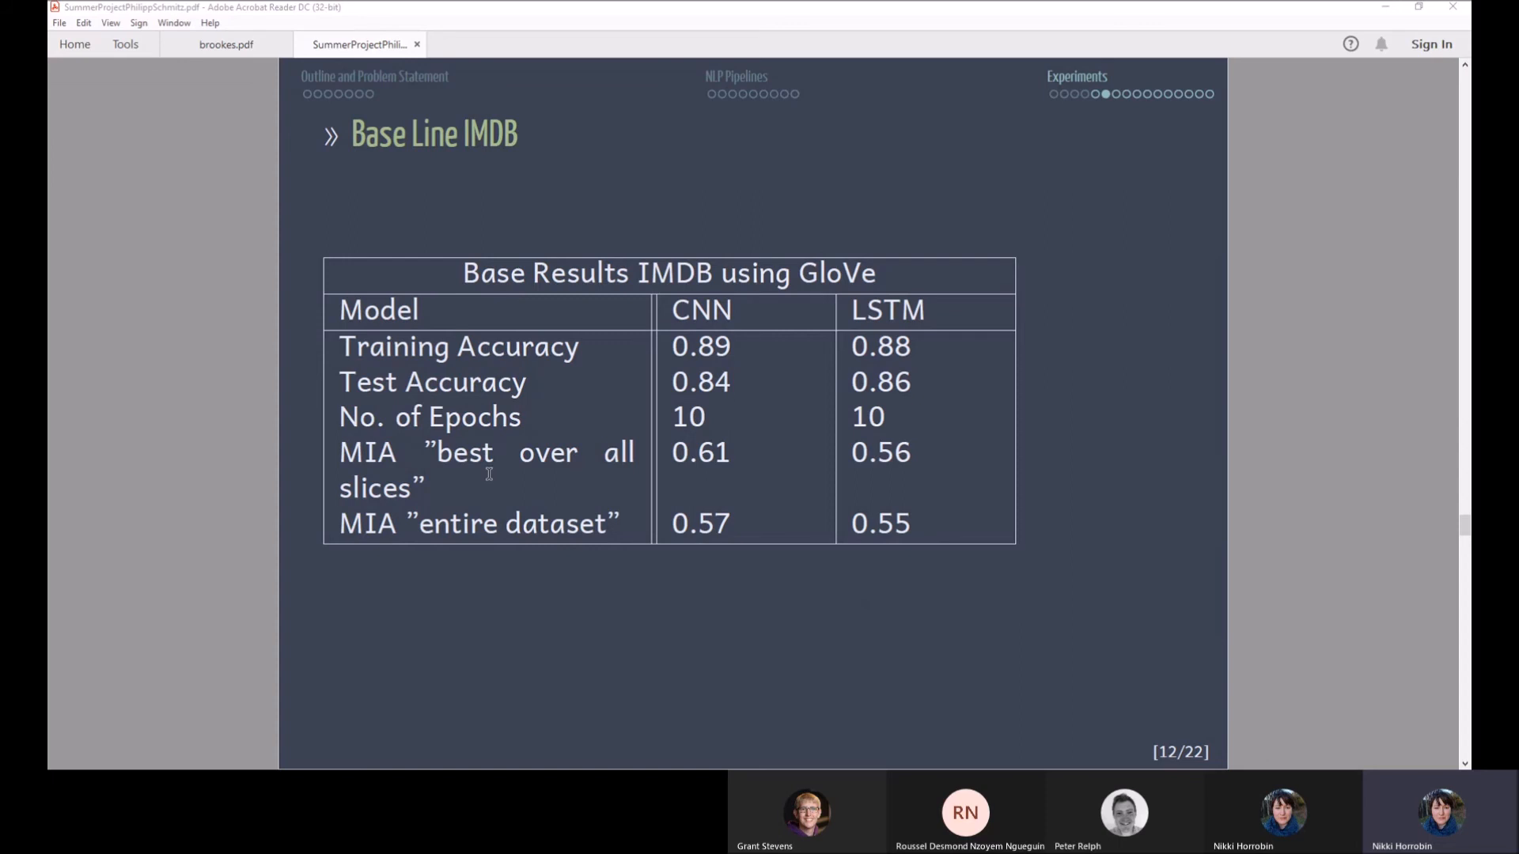
mouse_move(361, 544)
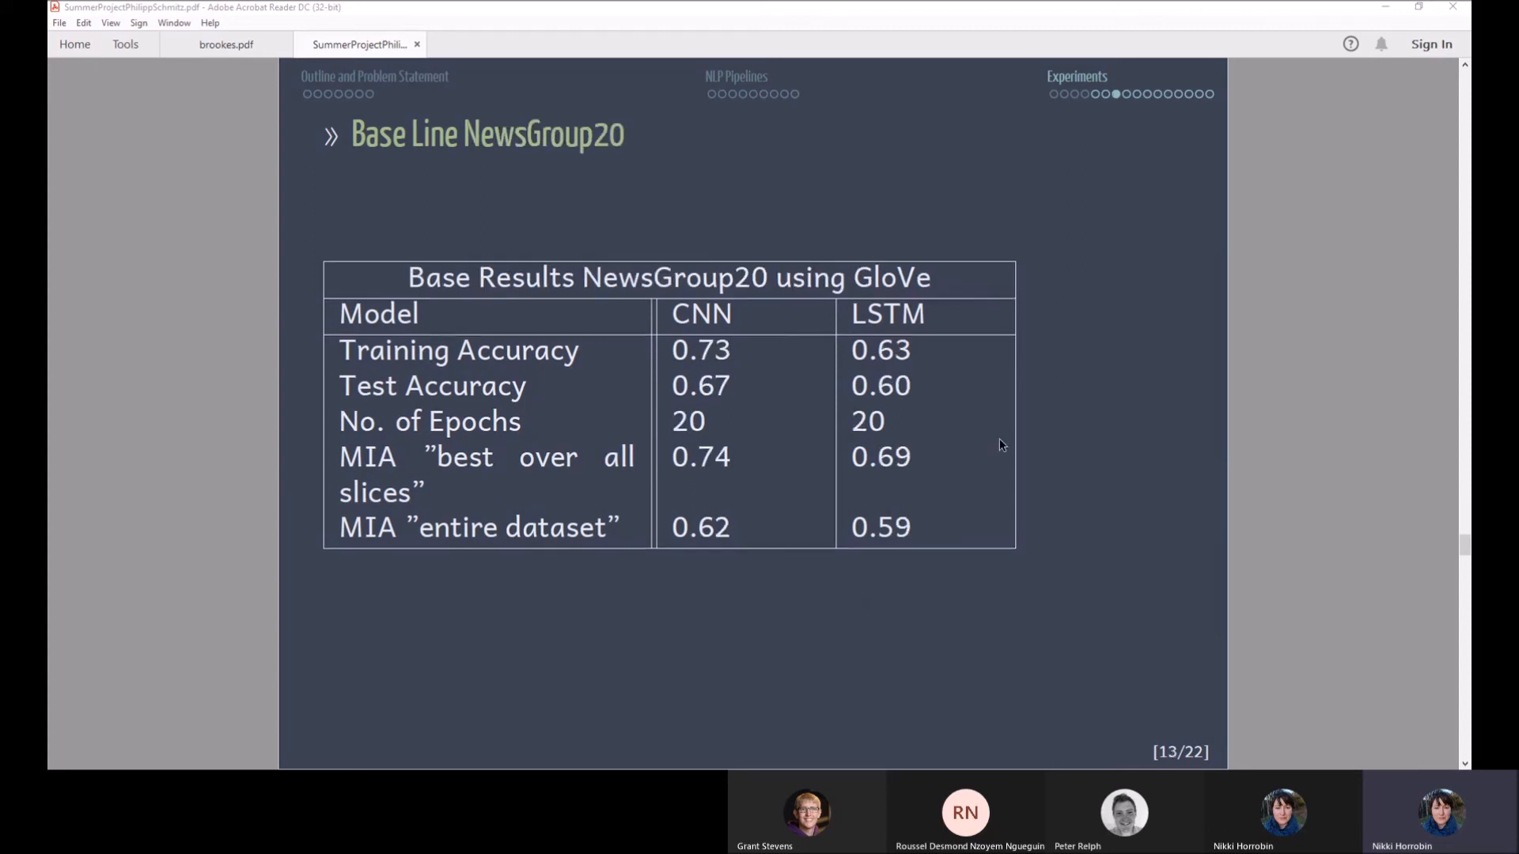
mouse_move(1040, 432)
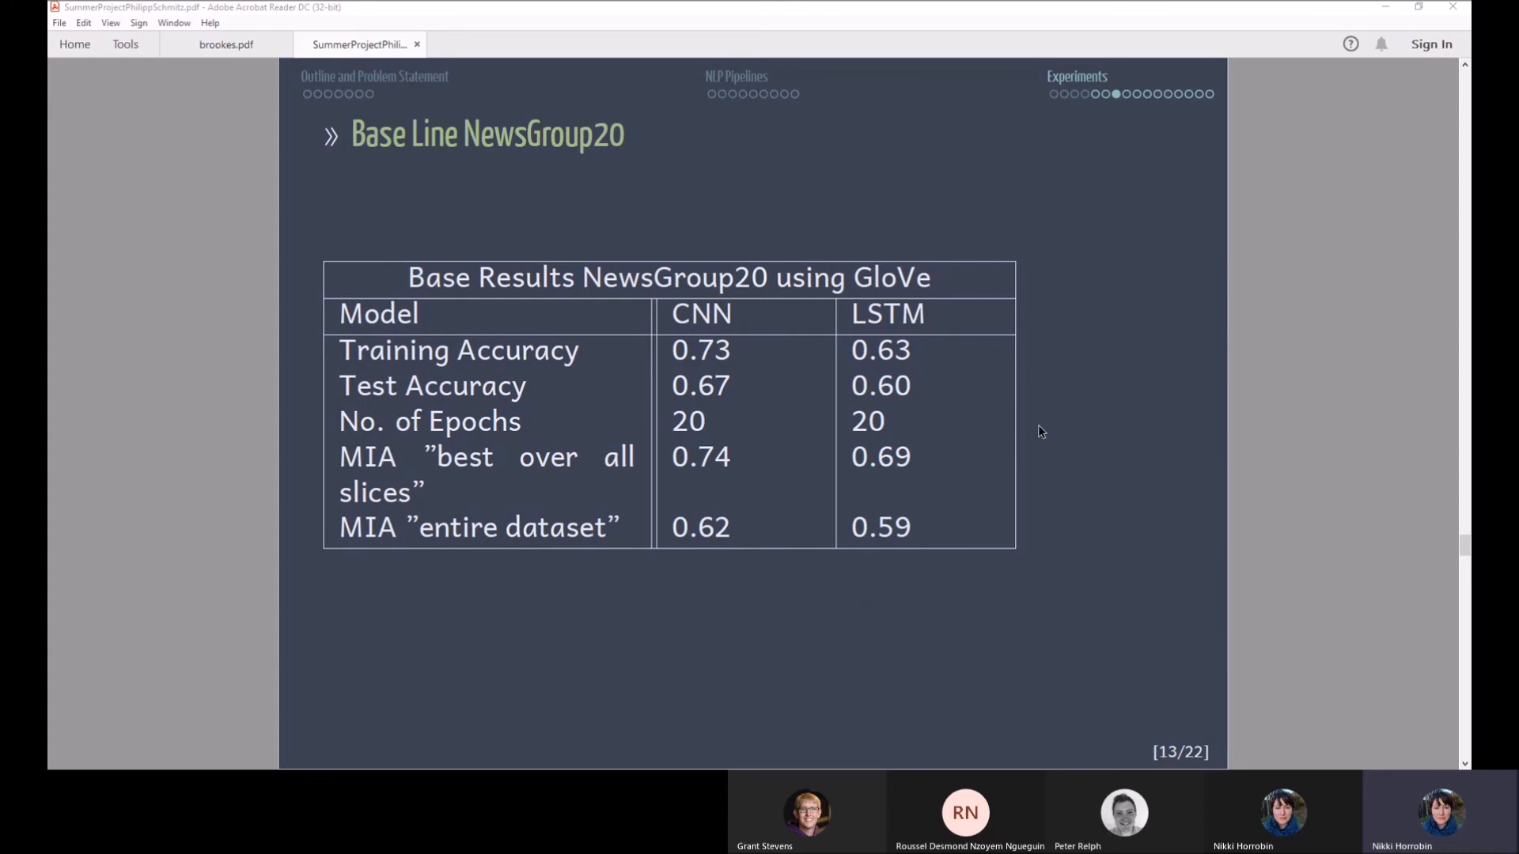
mouse_move(787, 334)
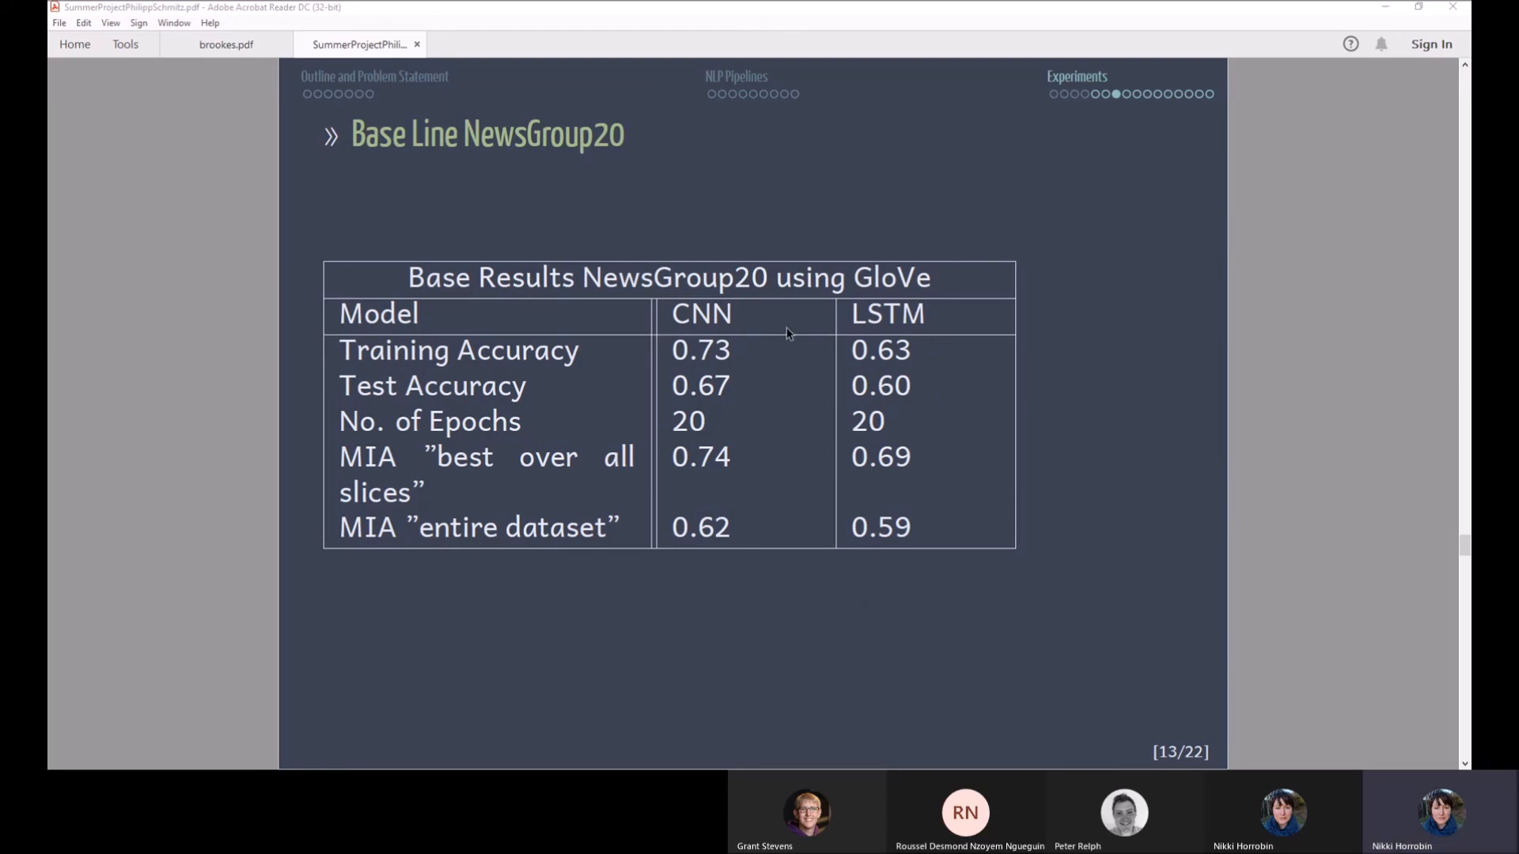
mouse_move(888, 329)
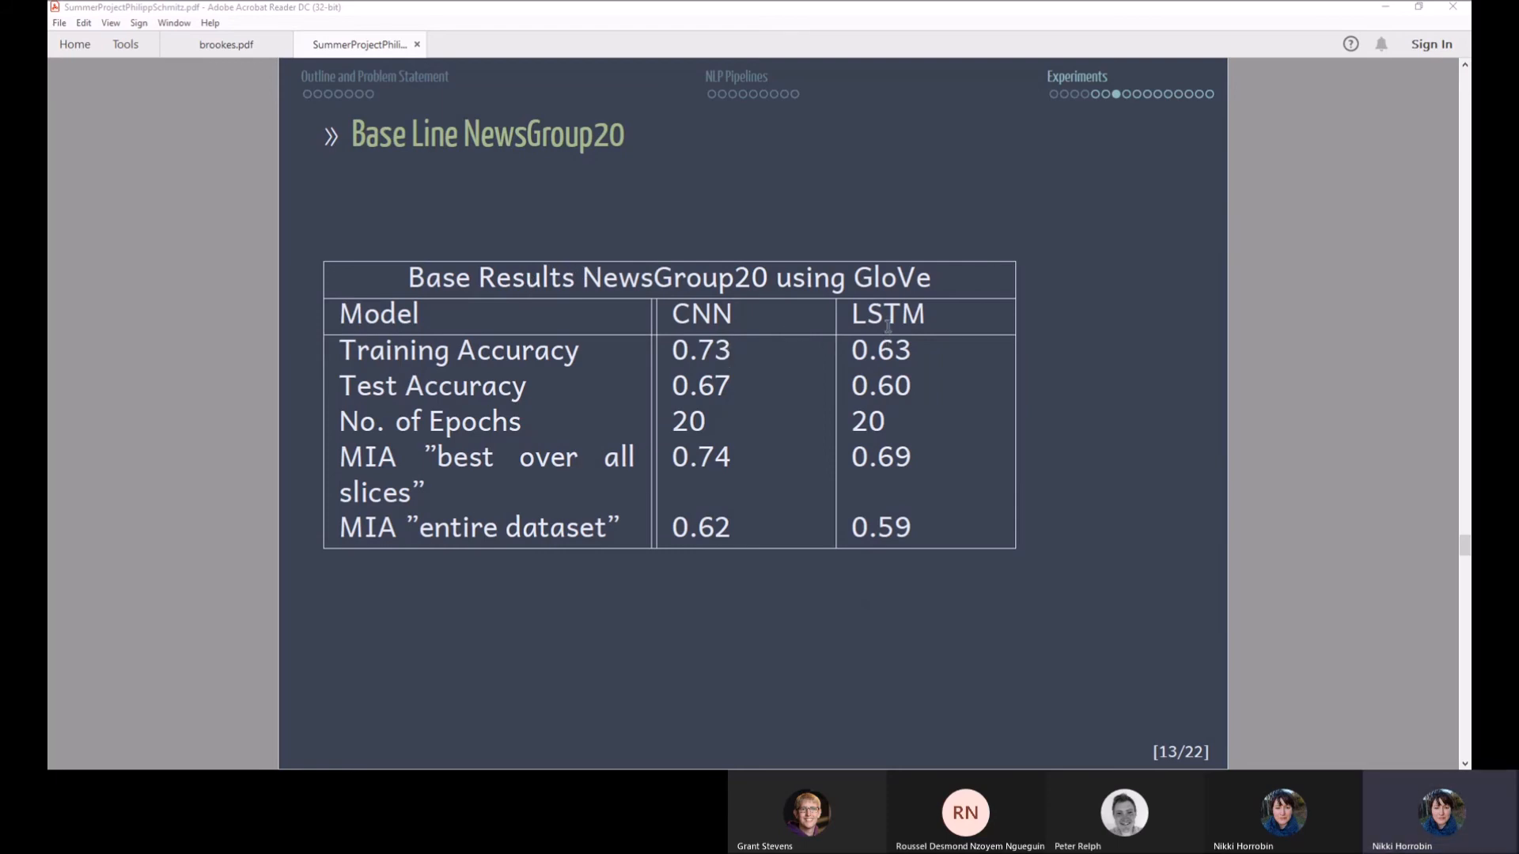
mouse_move(949, 353)
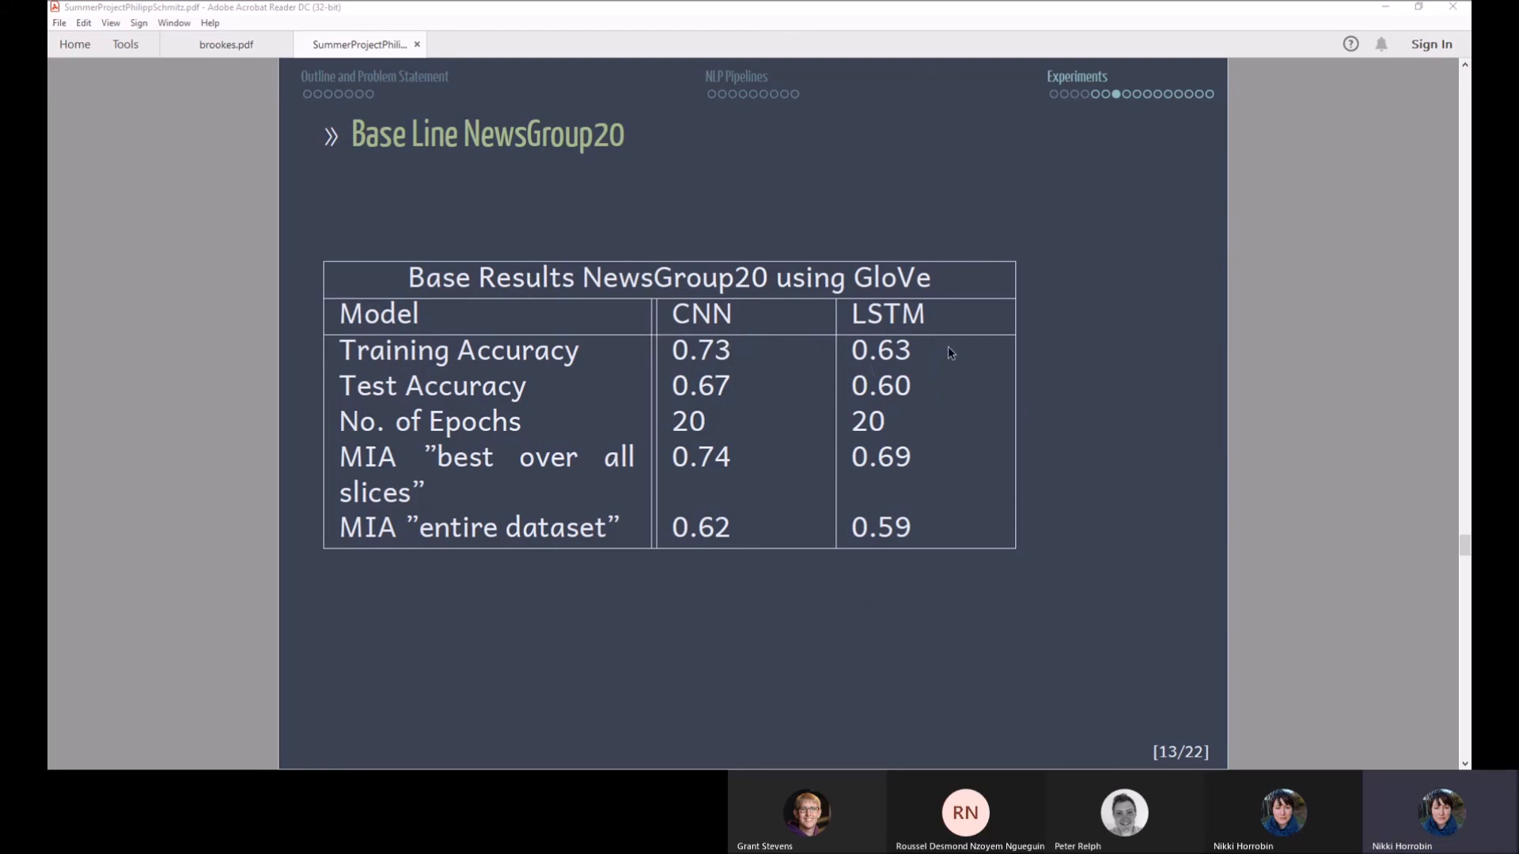
mouse_move(964, 356)
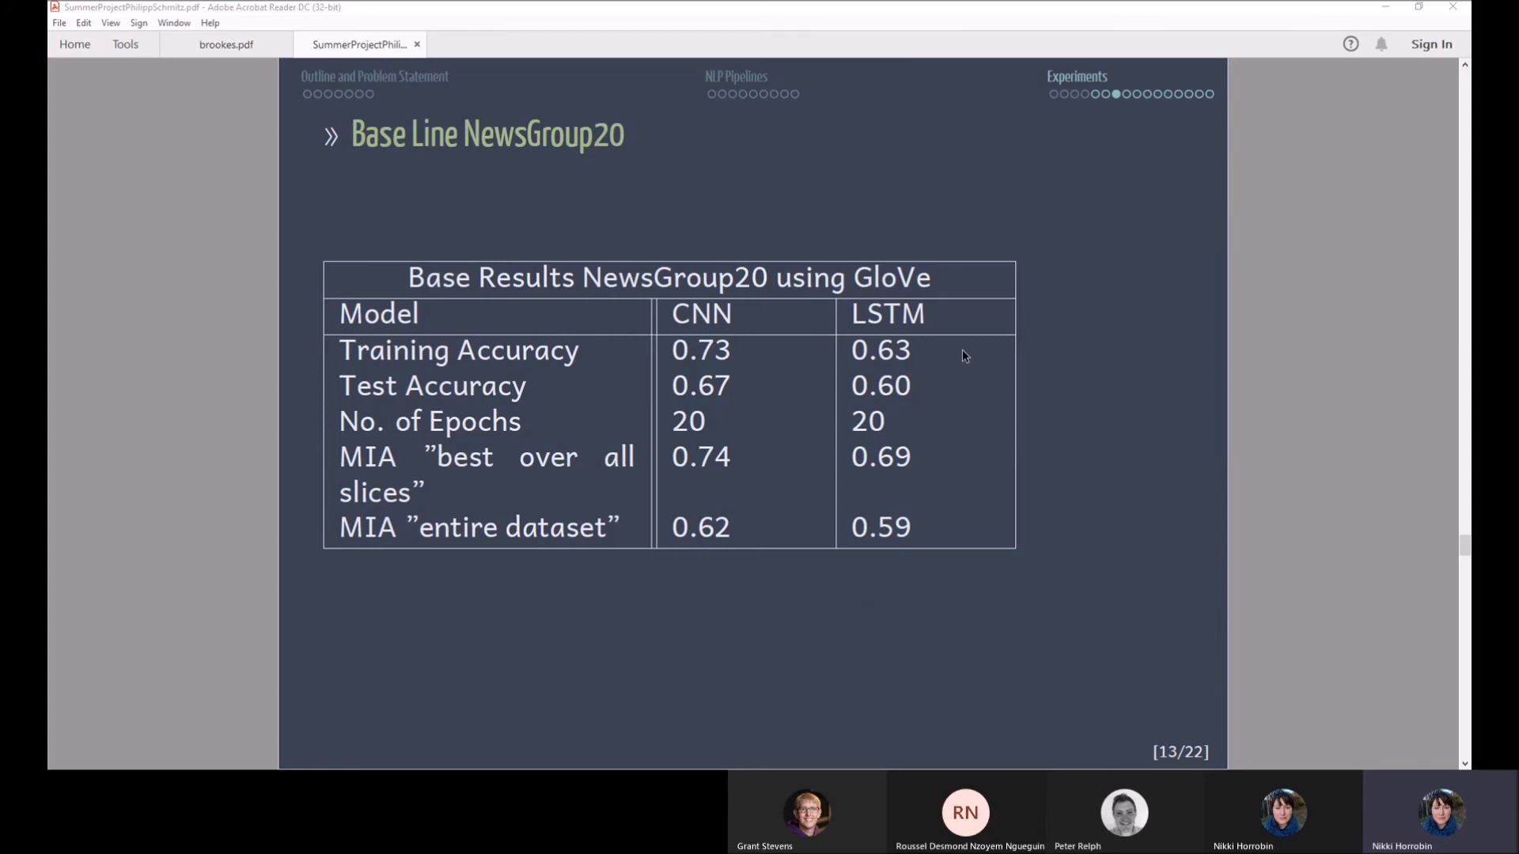
mouse_move(432, 468)
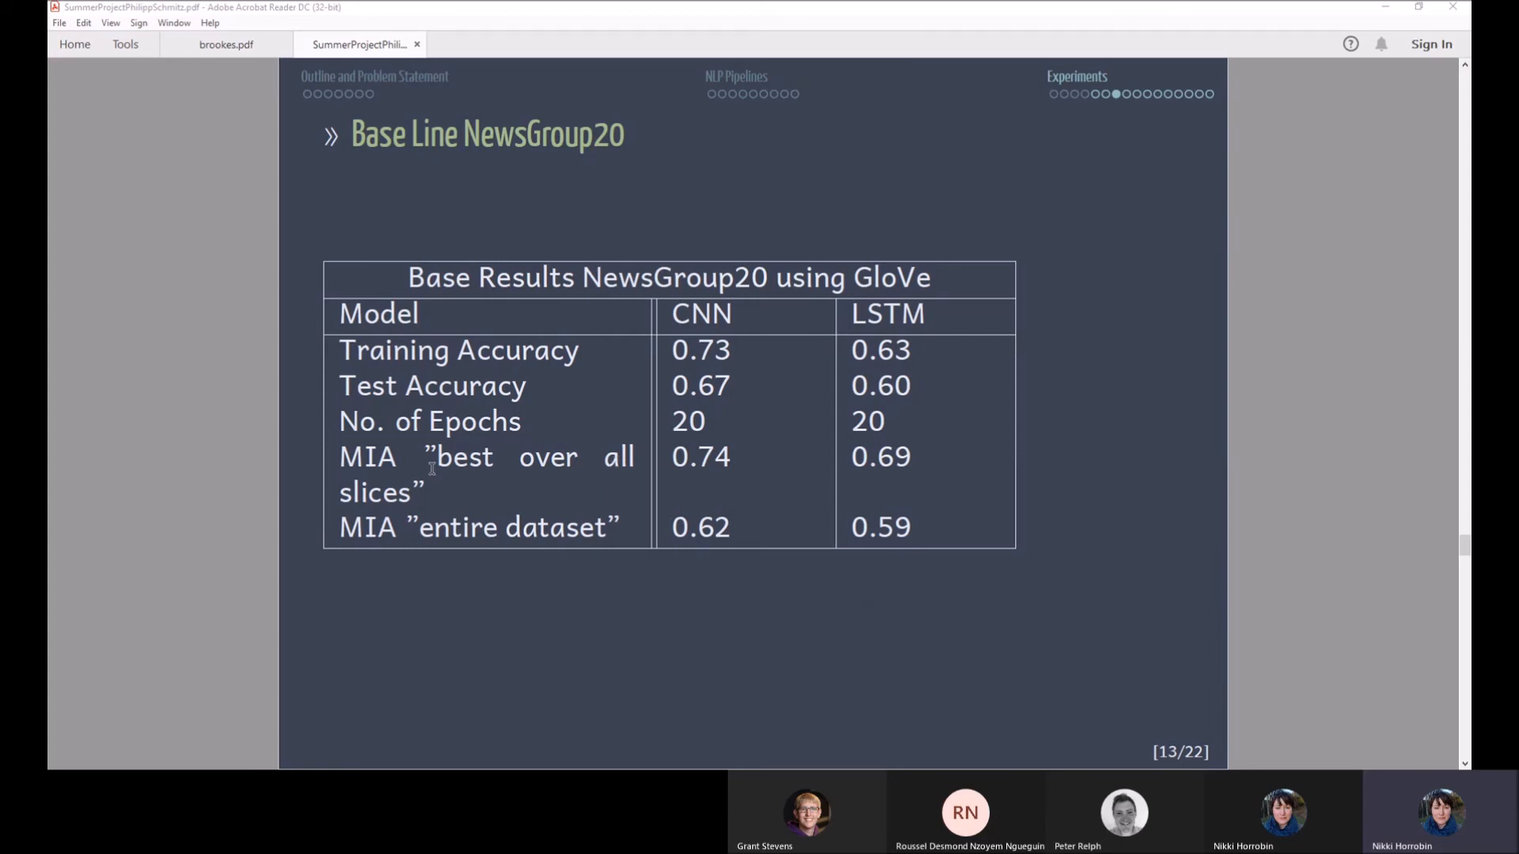
mouse_move(712, 443)
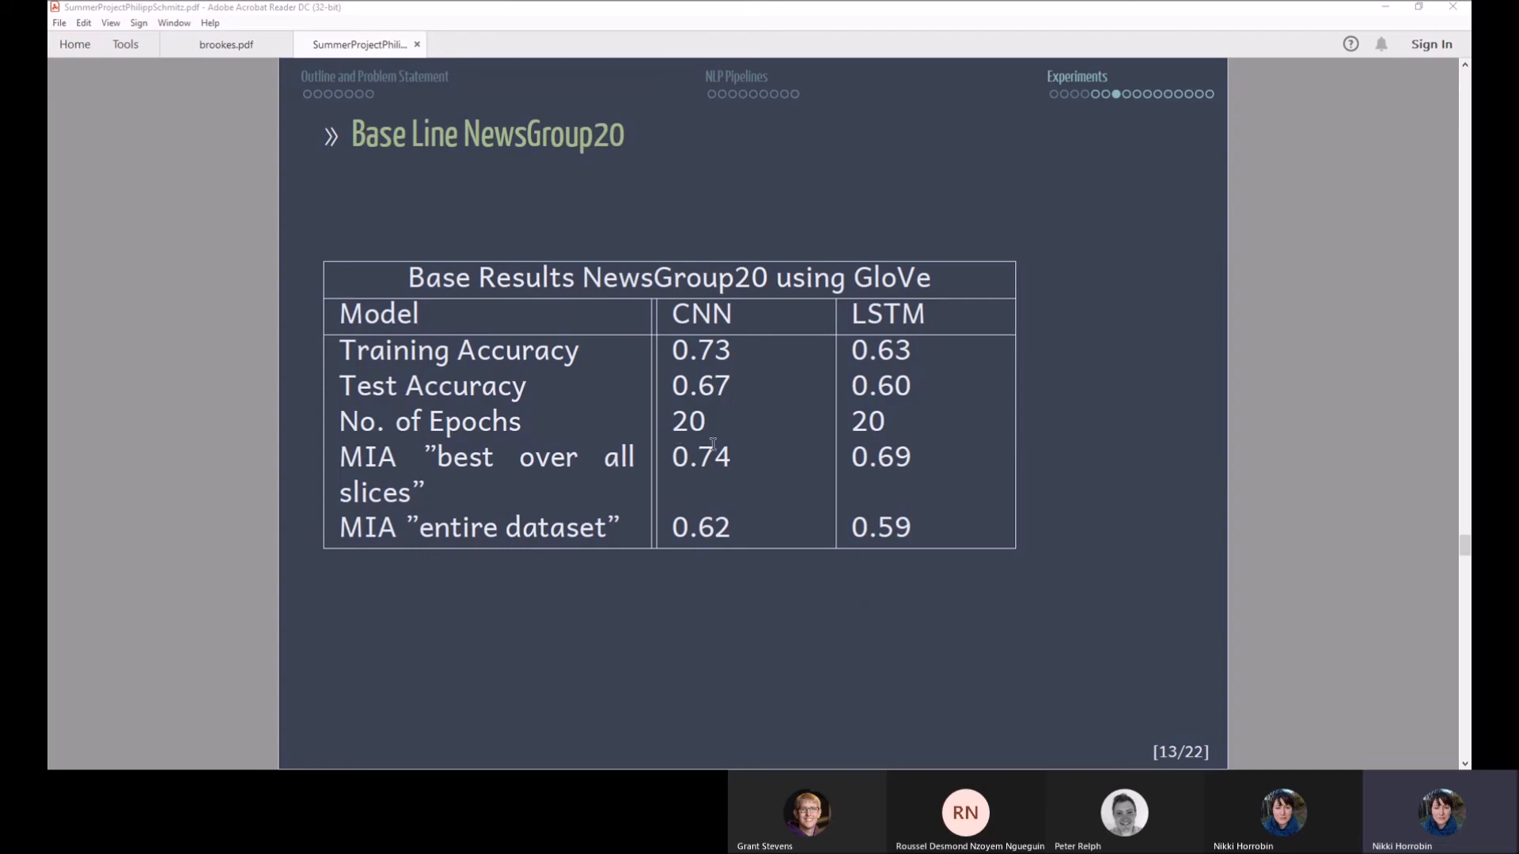
mouse_move(715, 441)
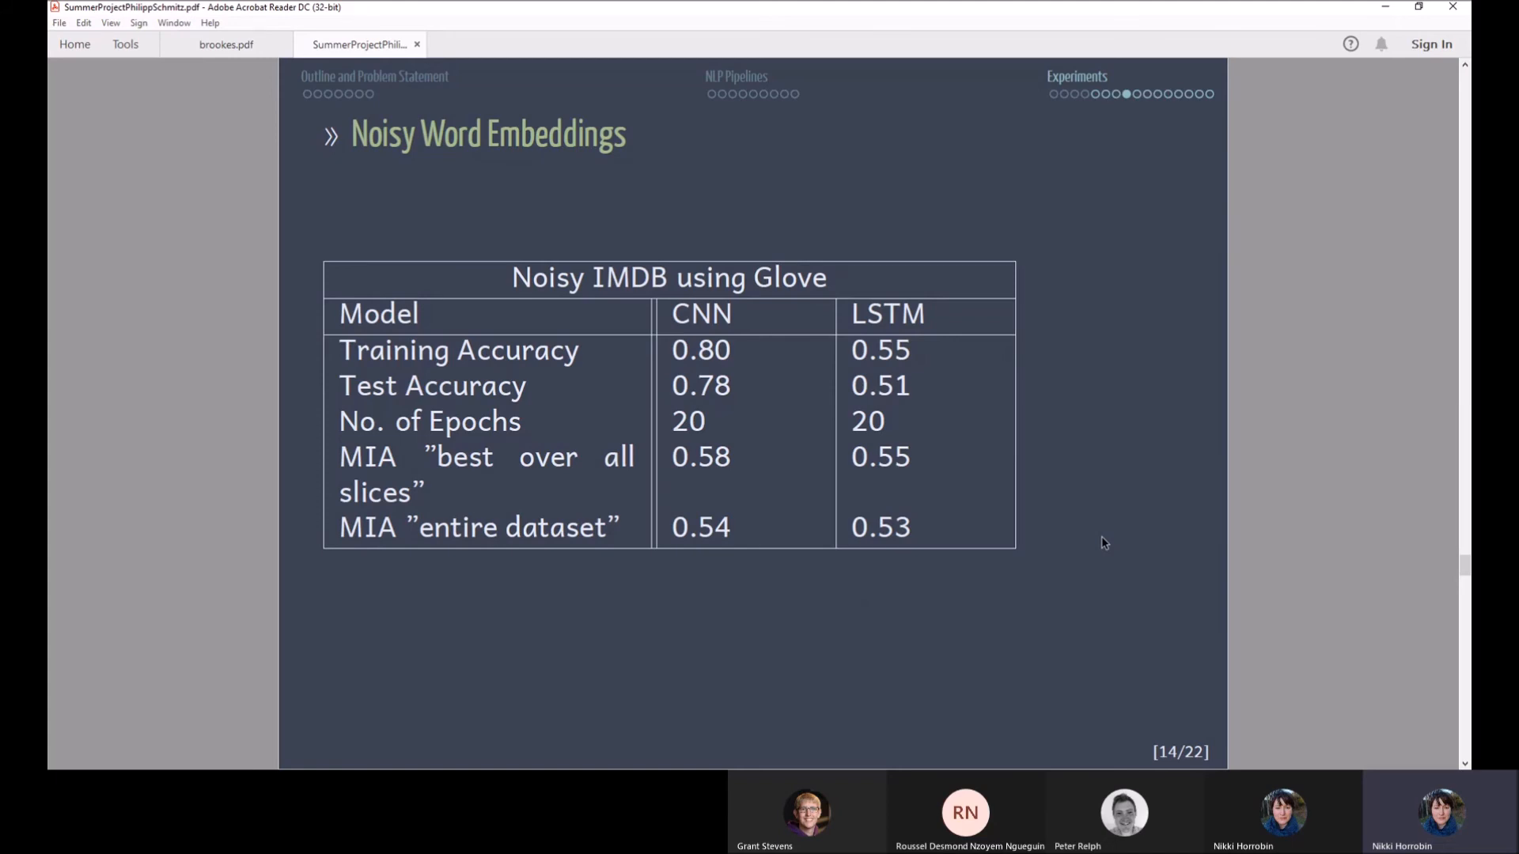
mouse_move(895, 383)
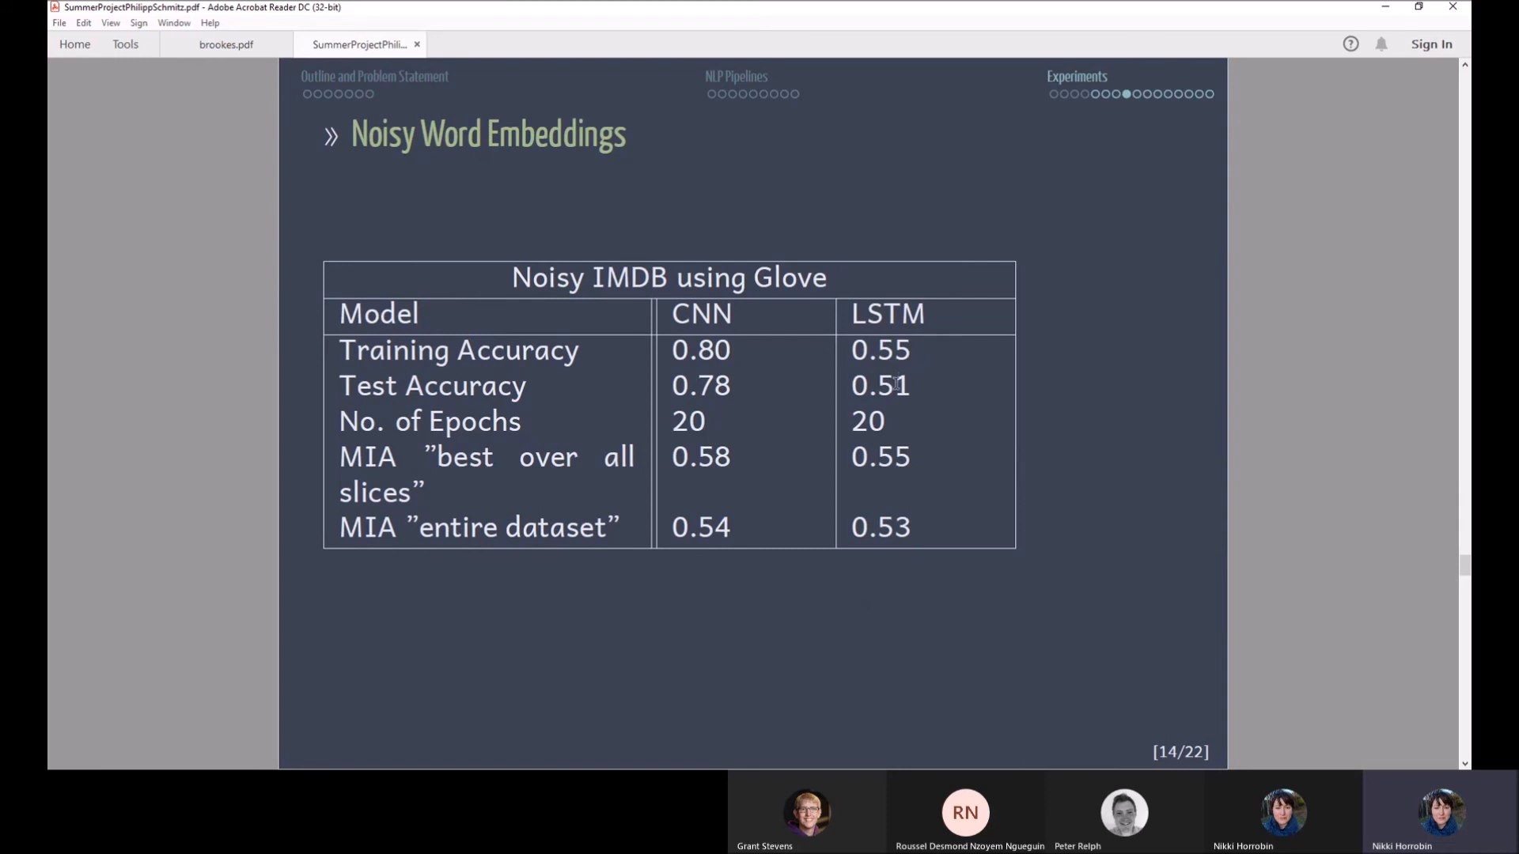
mouse_move(764, 505)
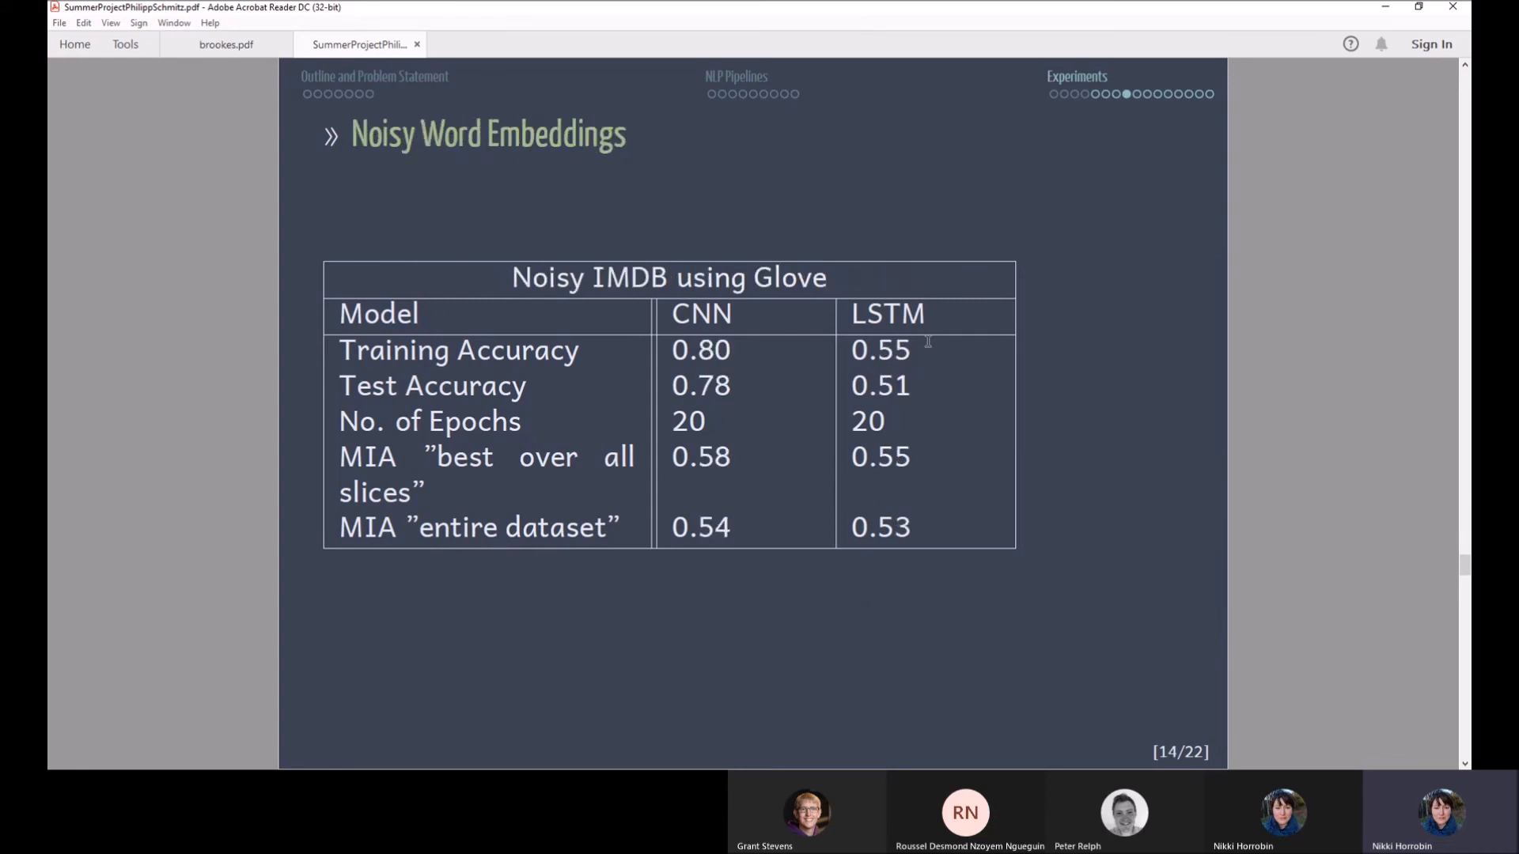
mouse_move(853, 409)
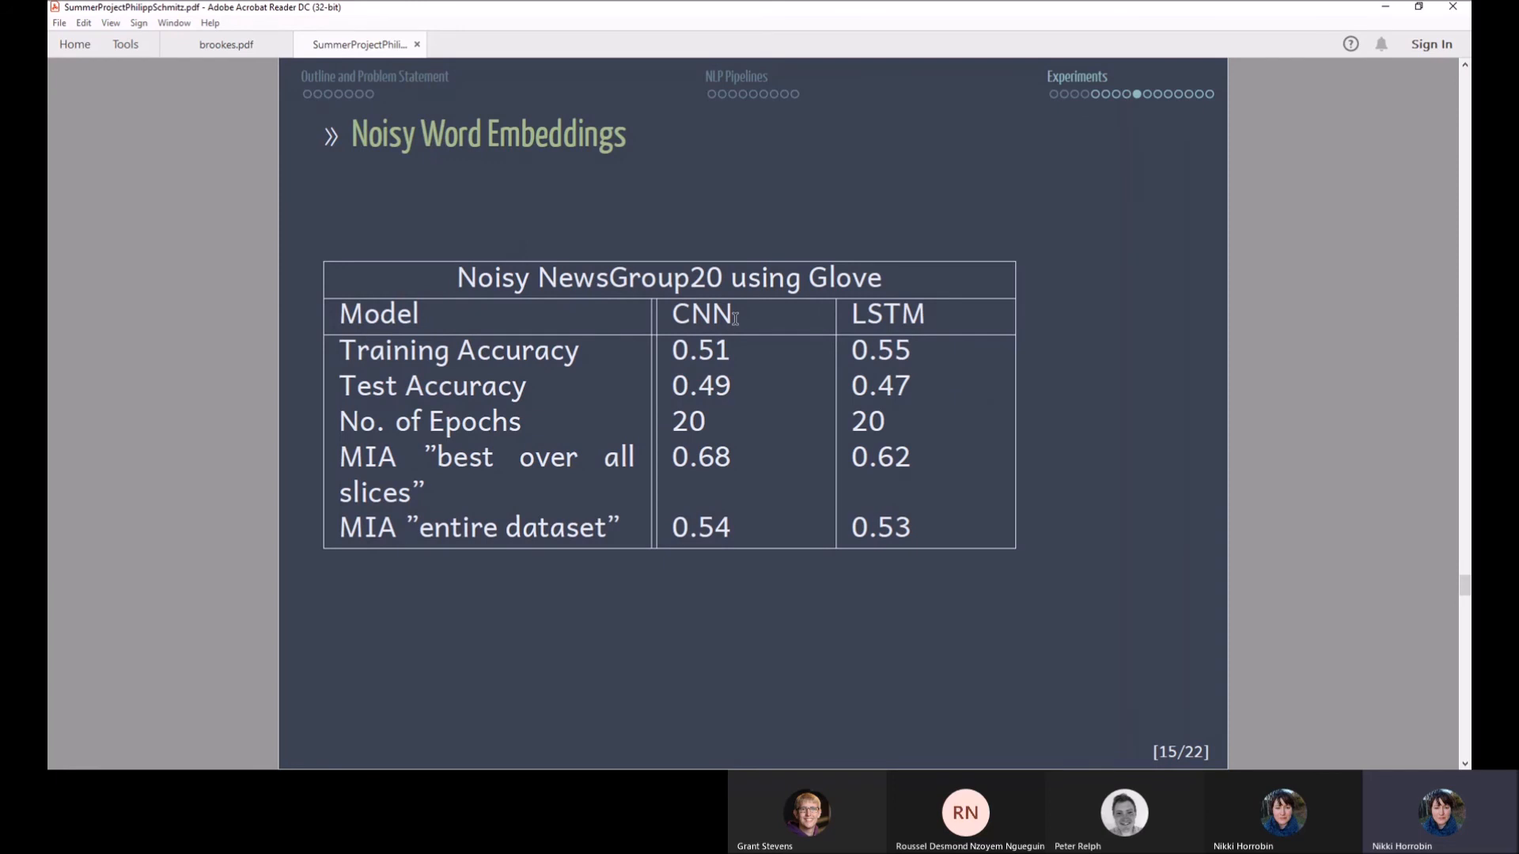
mouse_move(769, 465)
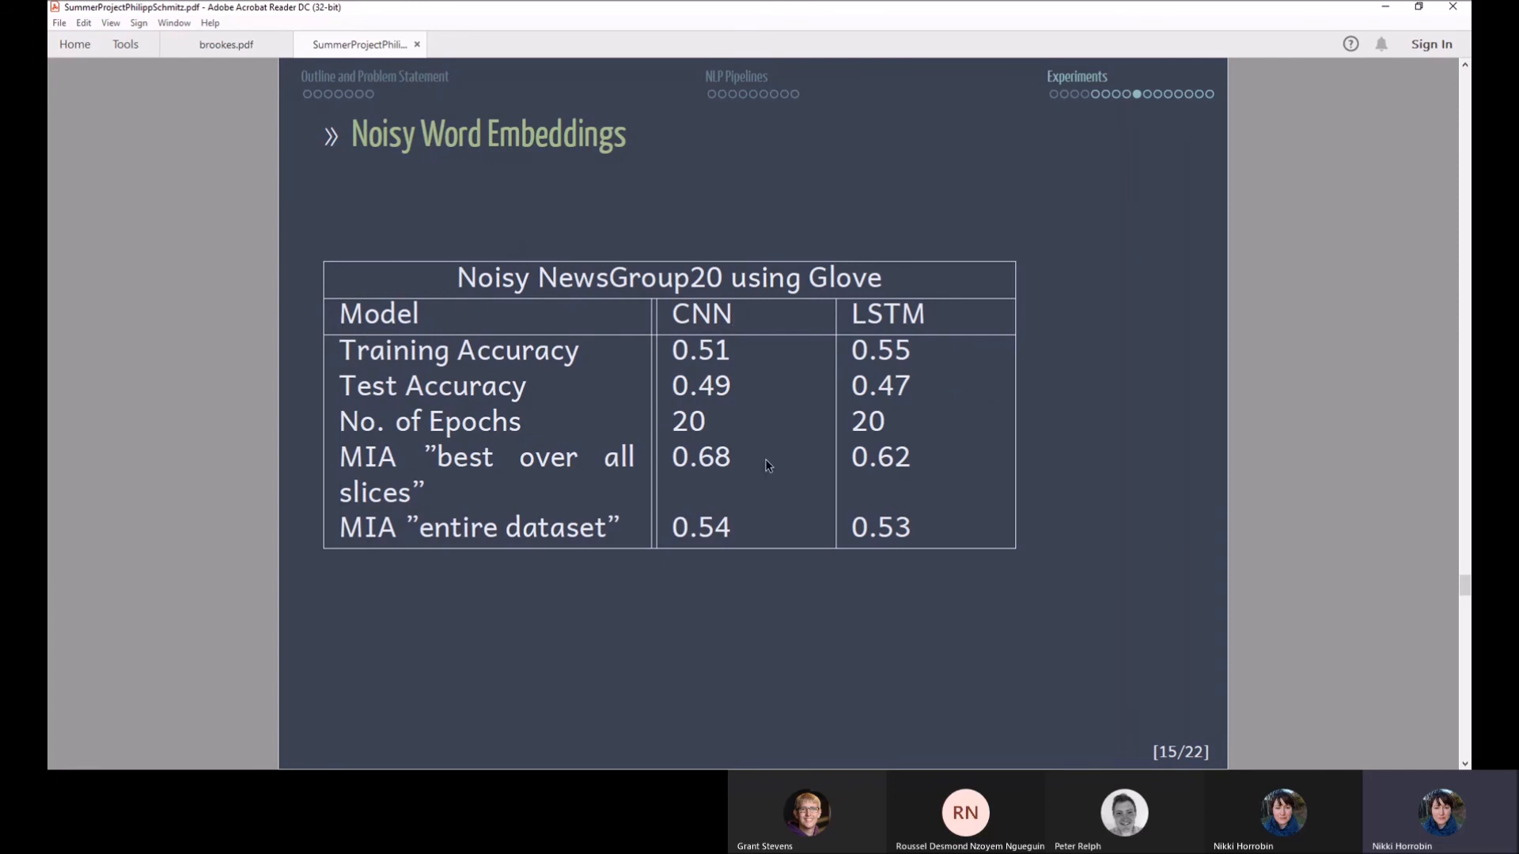
mouse_move(783, 463)
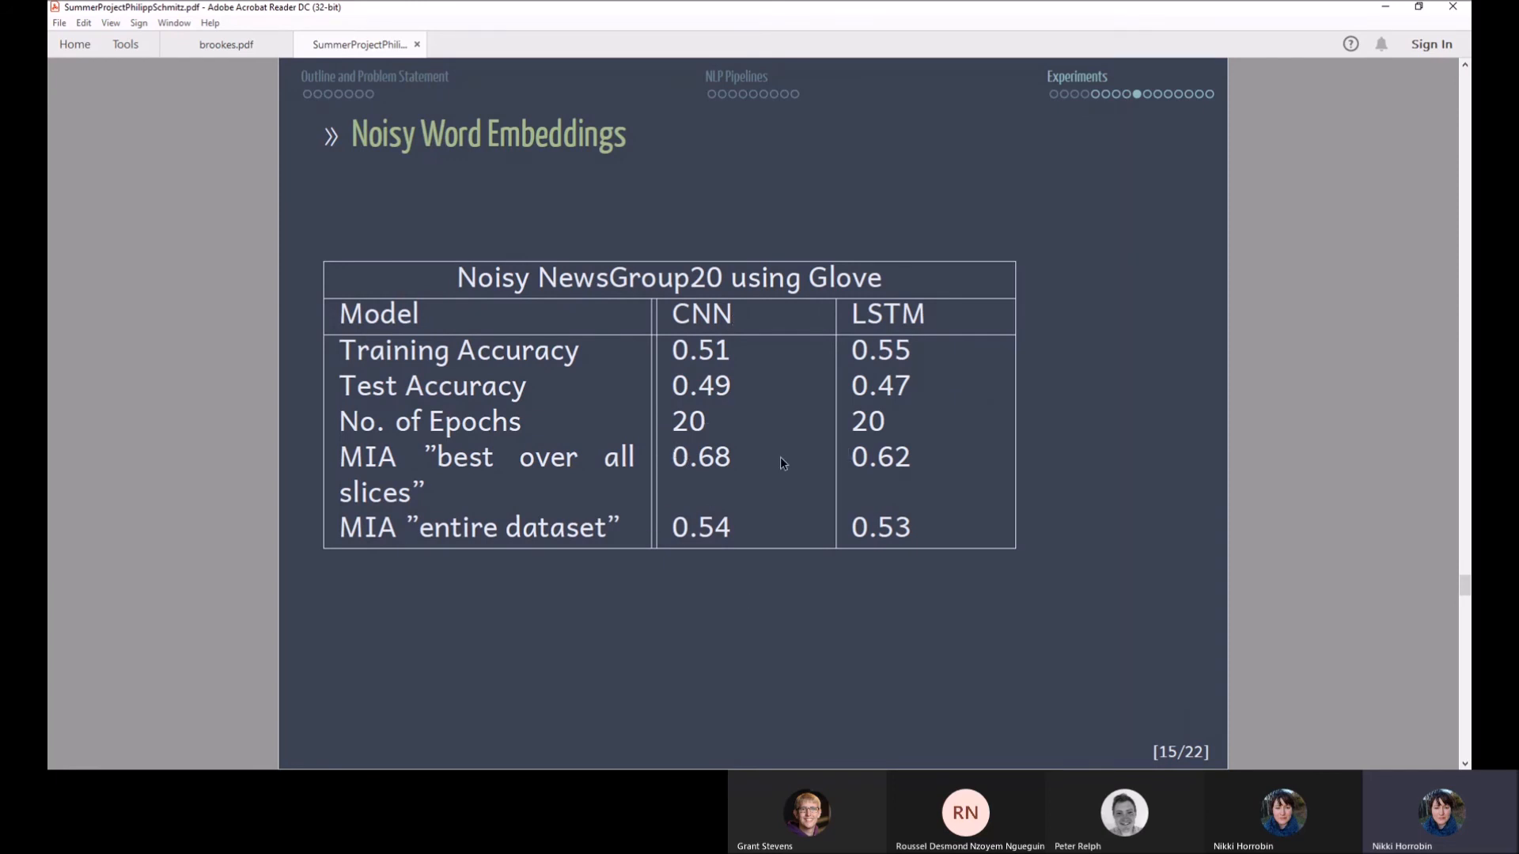
mouse_move(742, 376)
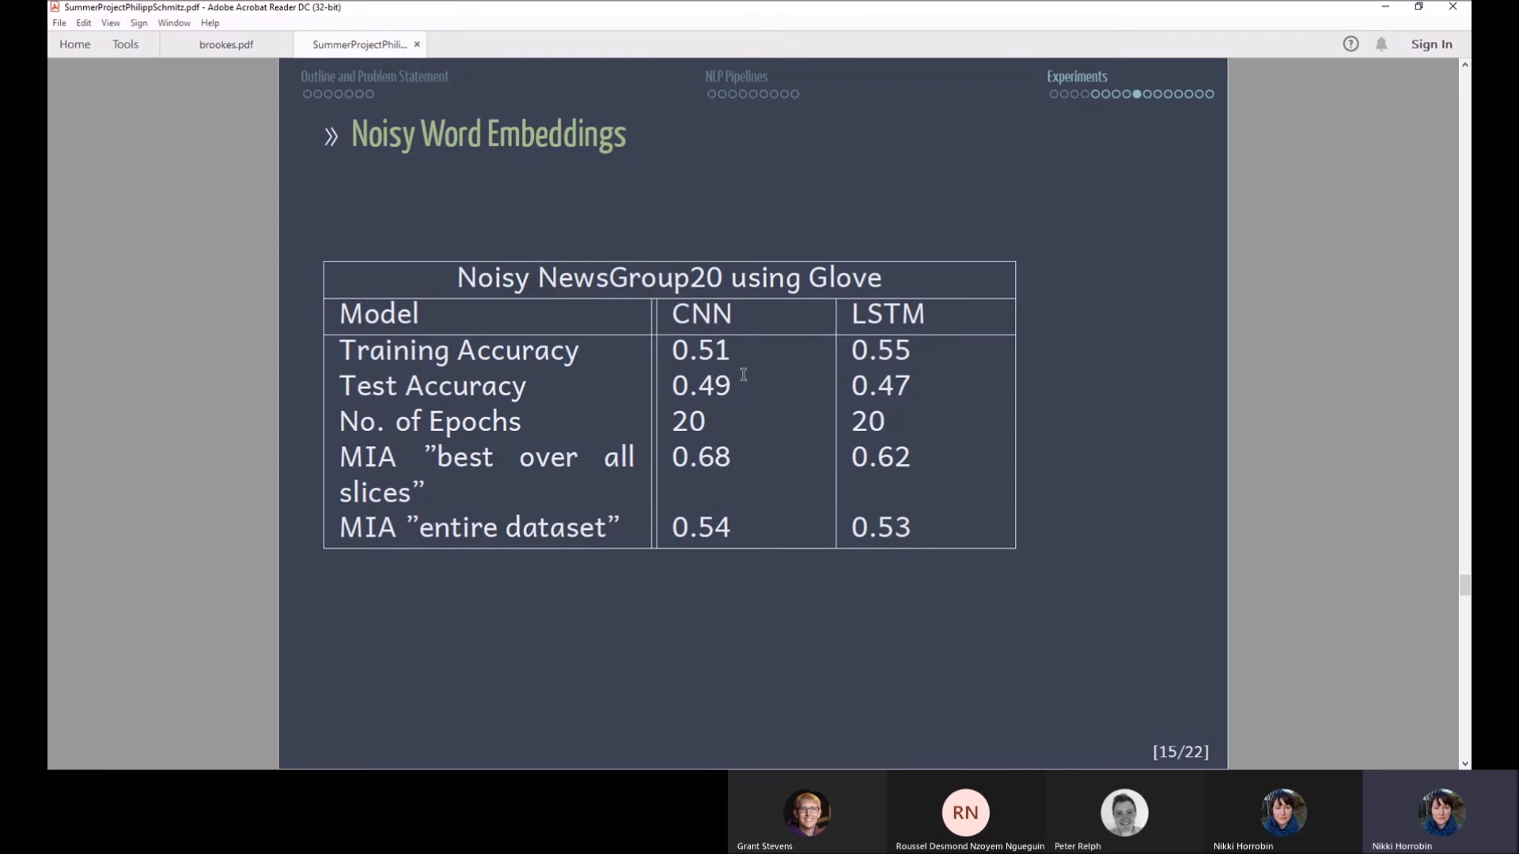
mouse_move(762, 360)
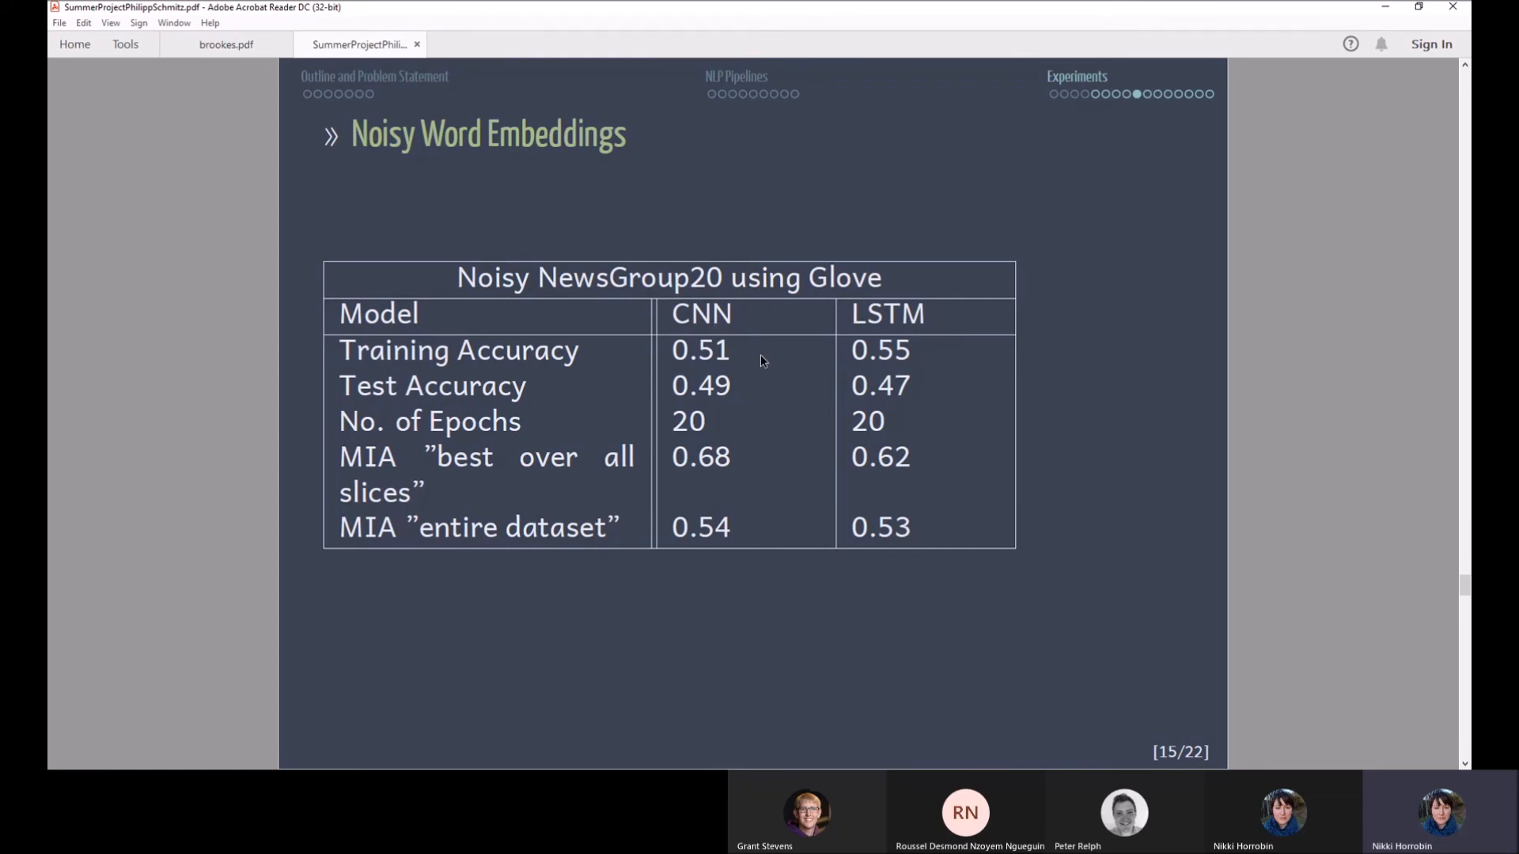
mouse_move(771, 351)
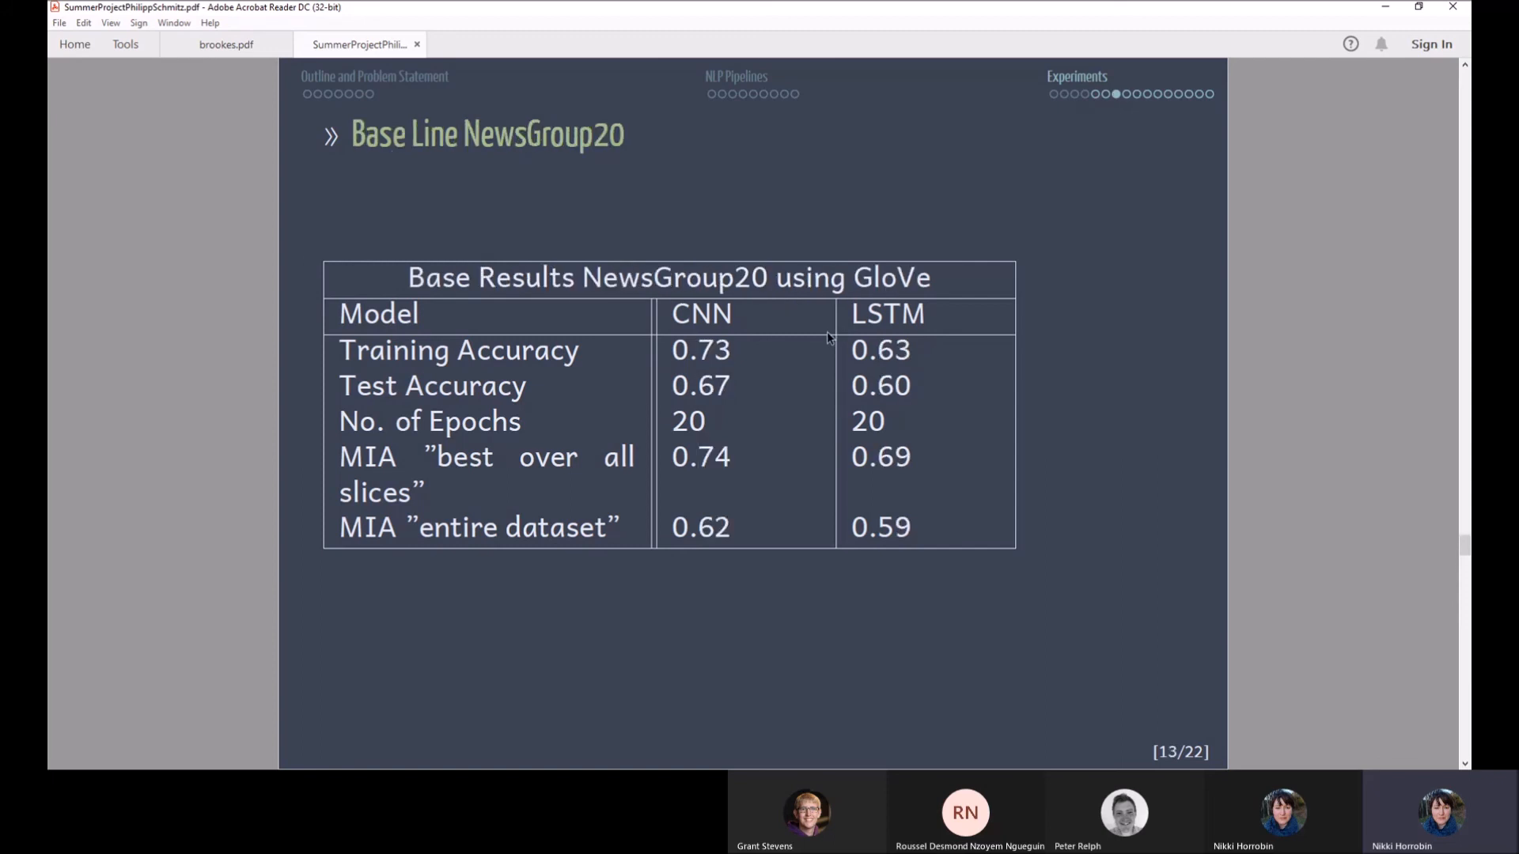
mouse_move(721, 361)
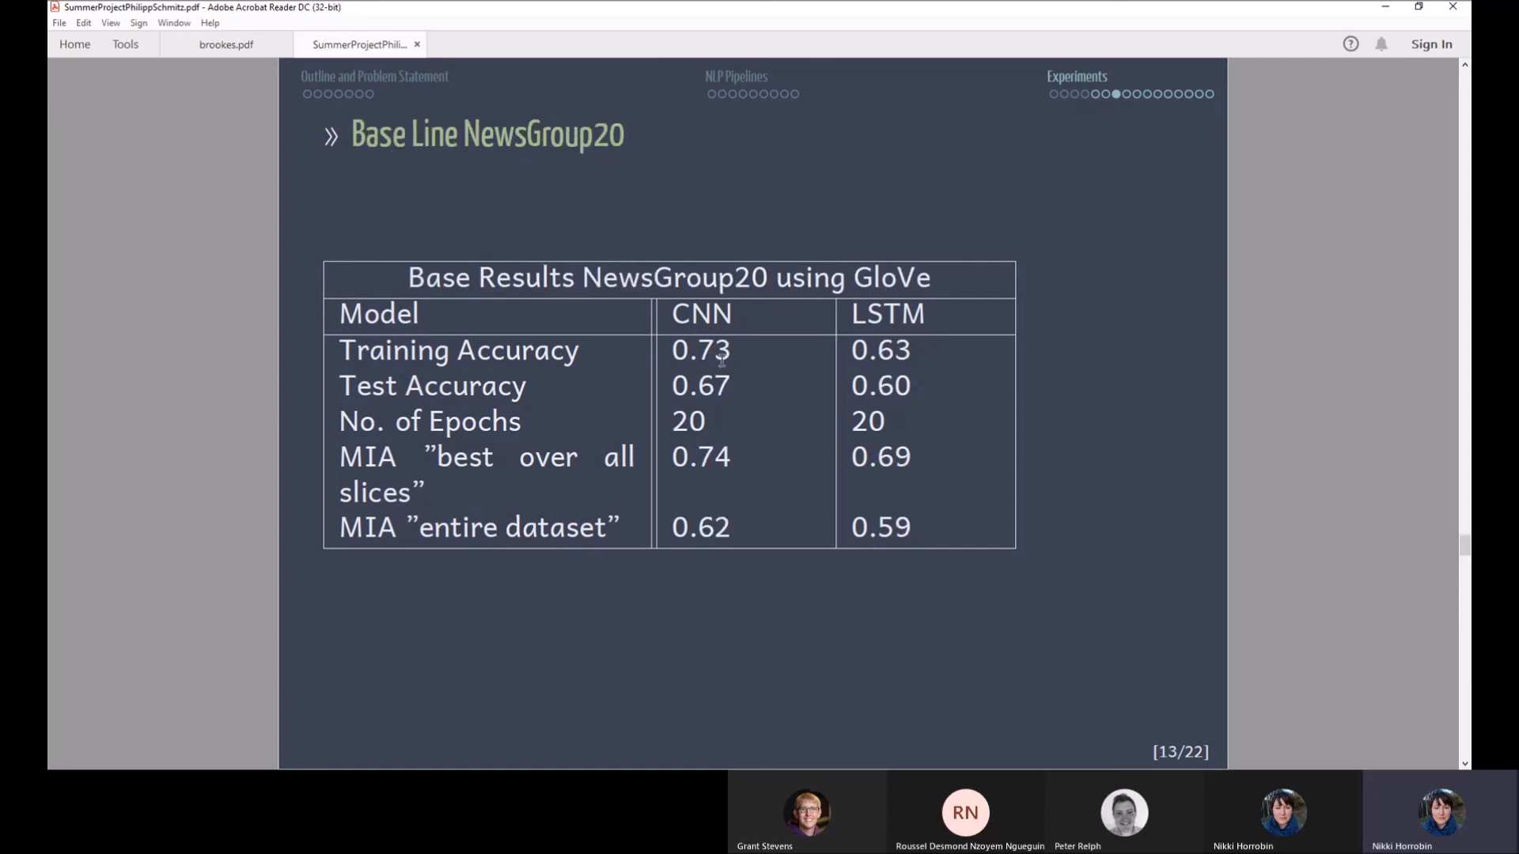
mouse_move(576, 228)
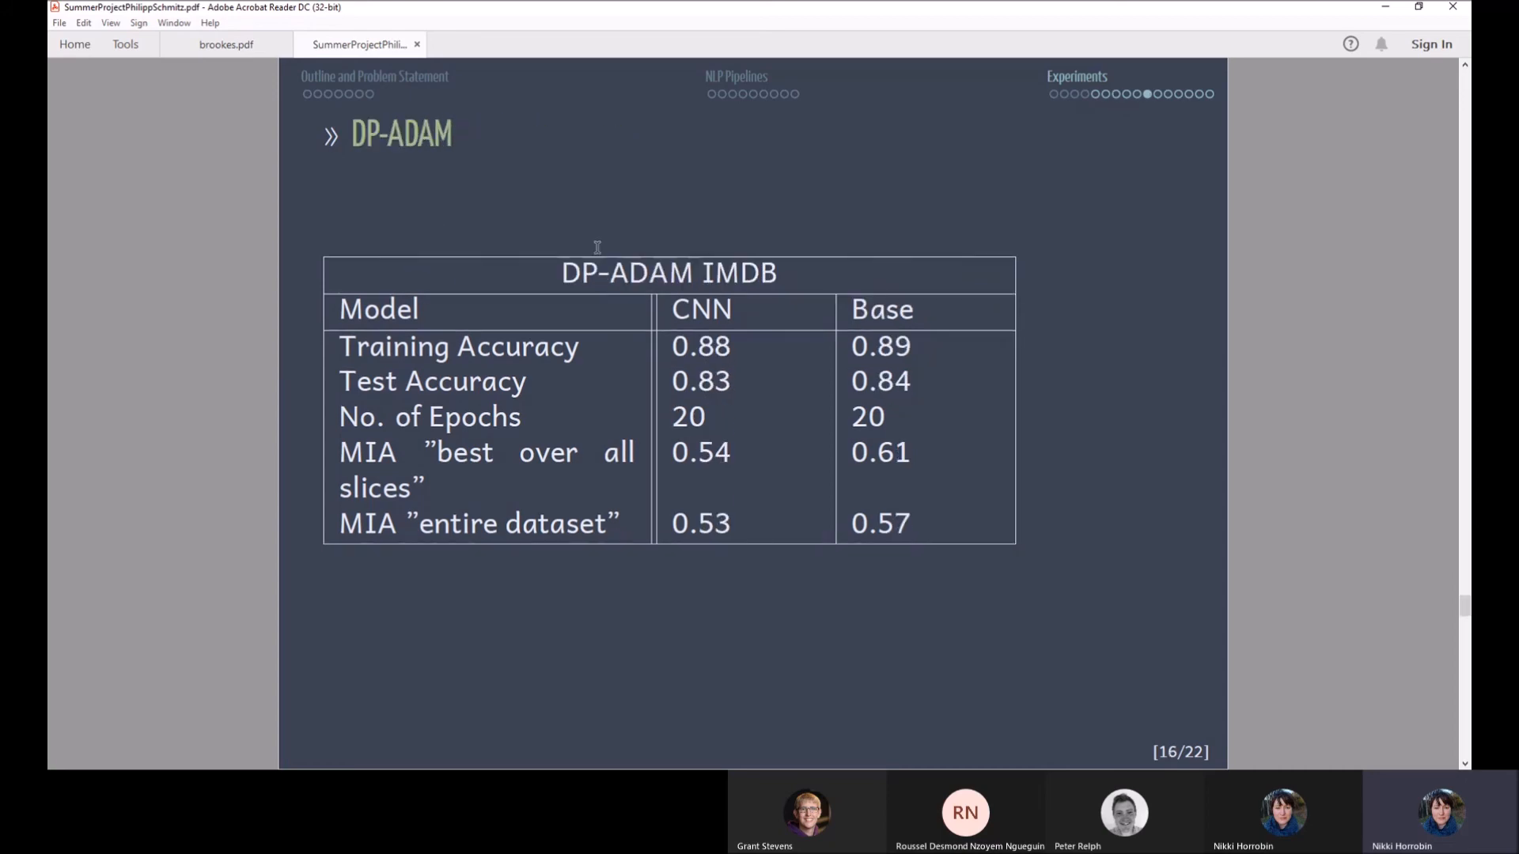
mouse_move(758, 413)
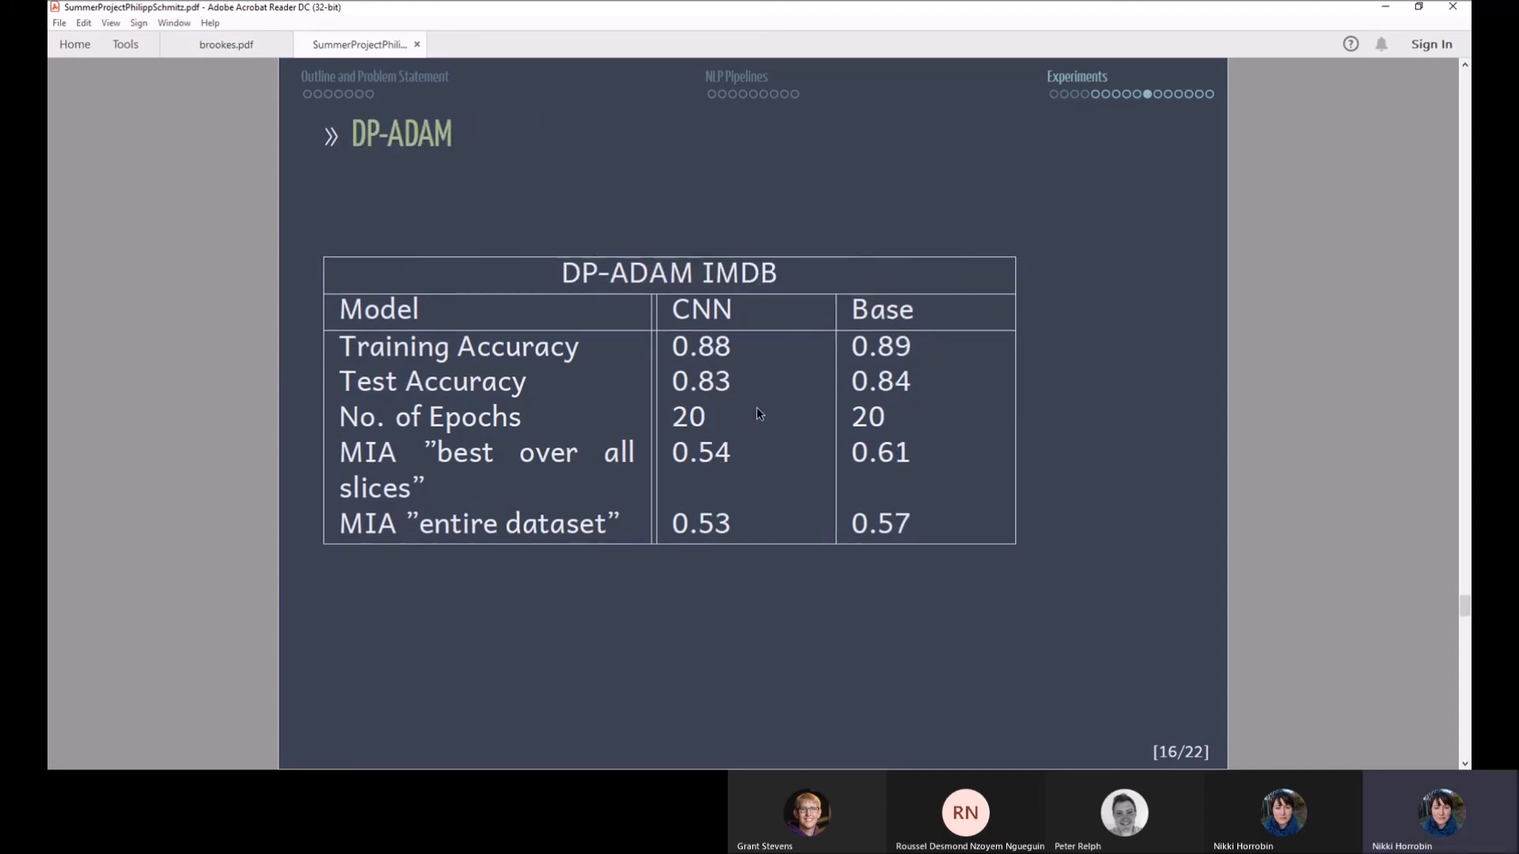
mouse_move(740, 347)
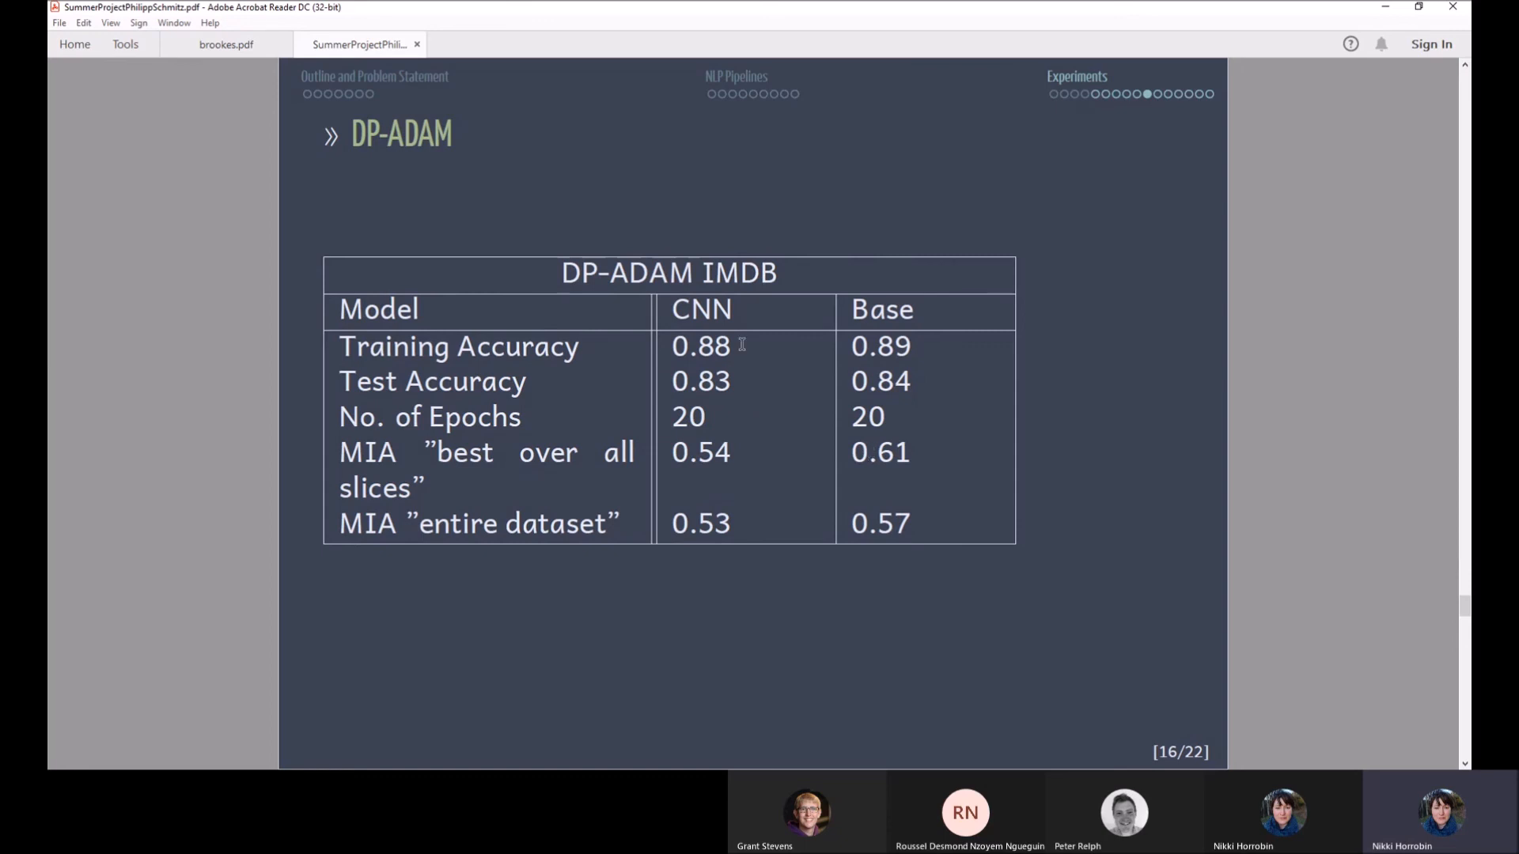
mouse_move(761, 365)
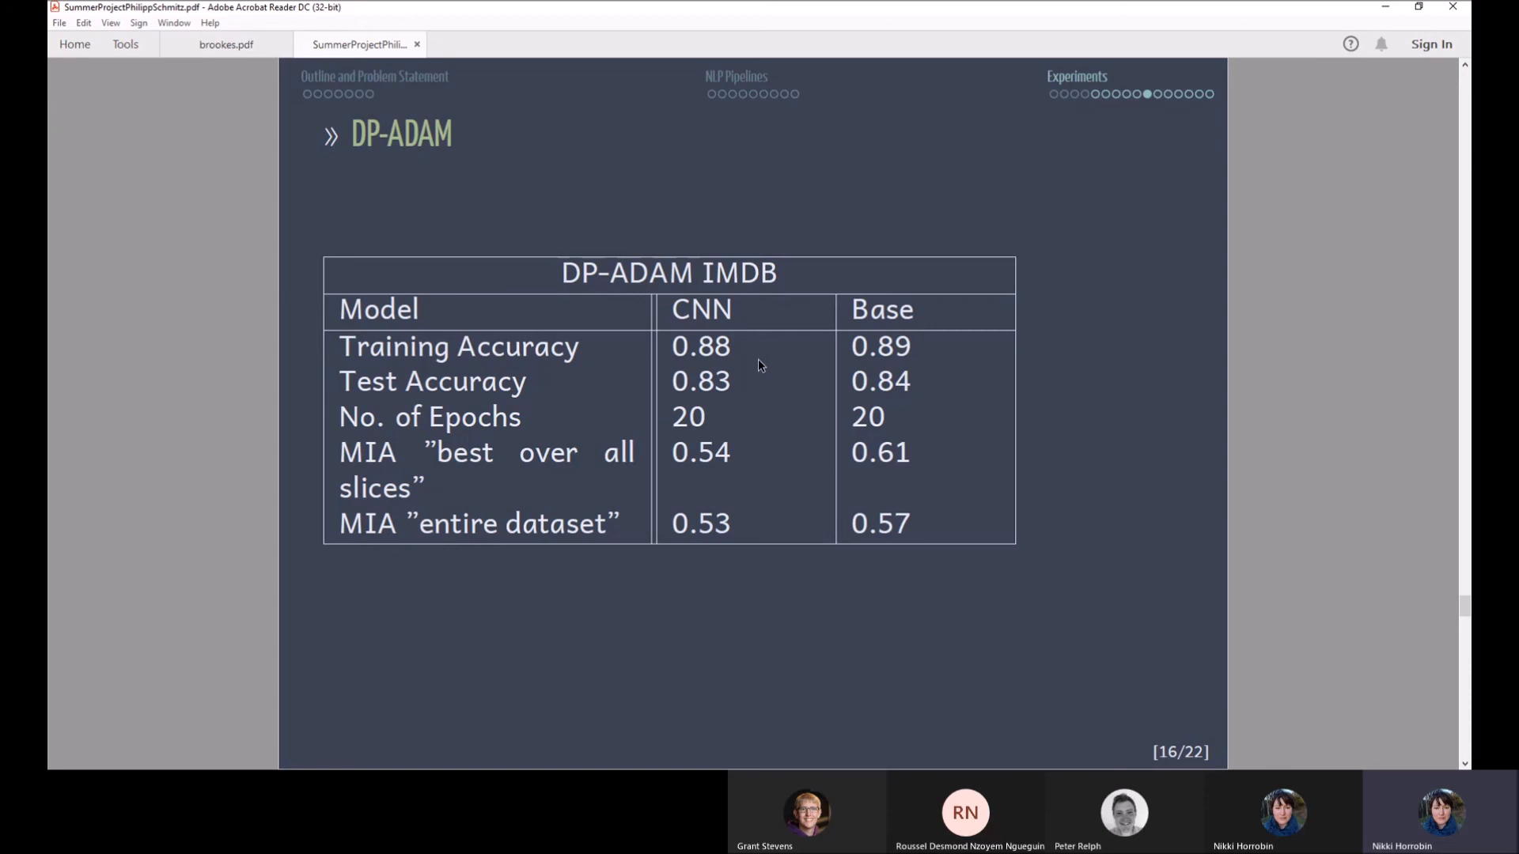
mouse_move(780, 332)
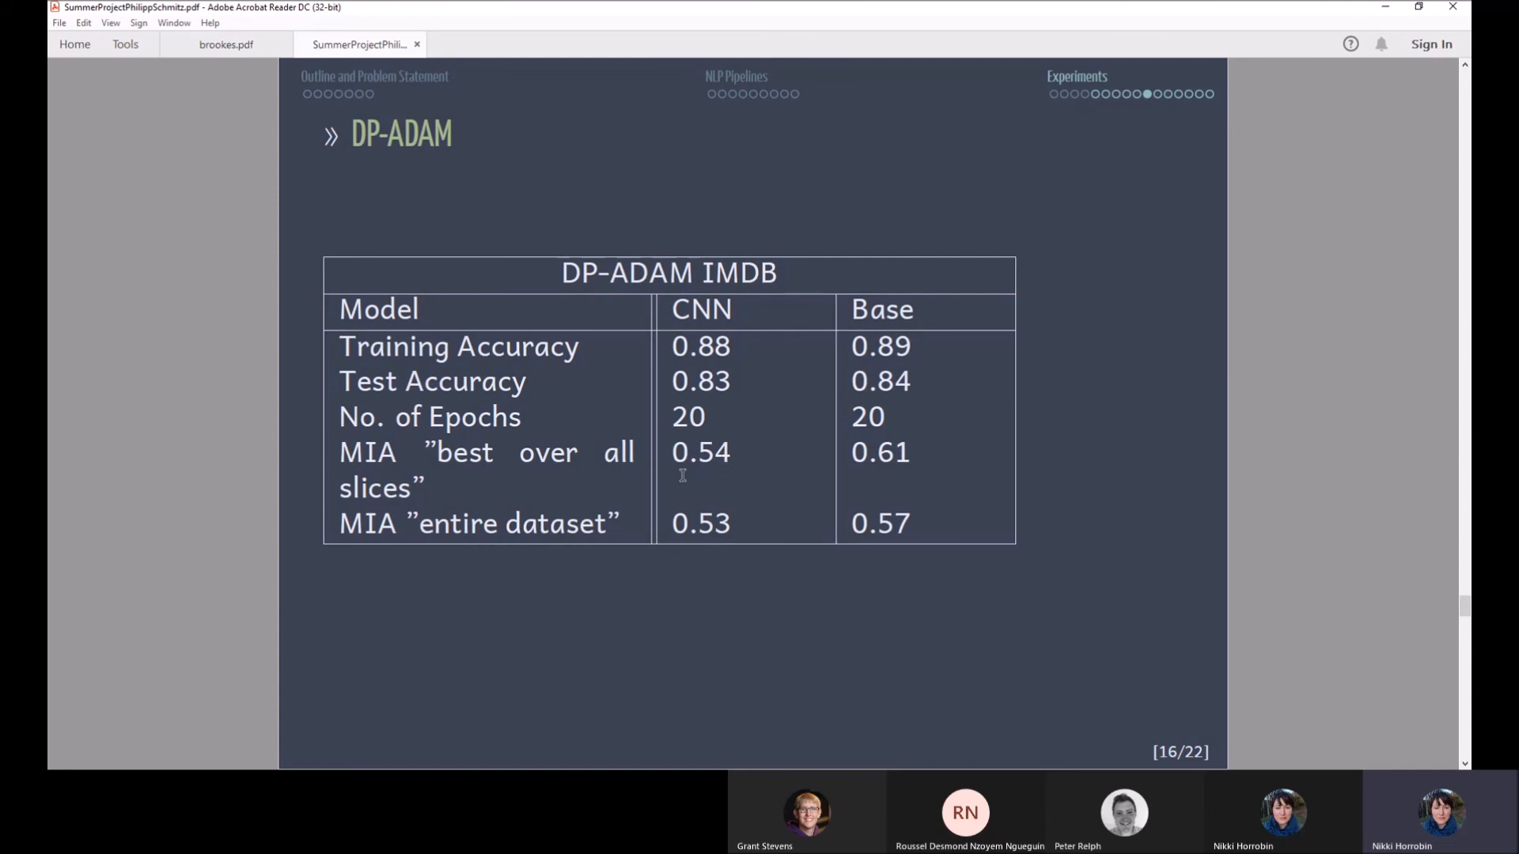
mouse_move(783, 526)
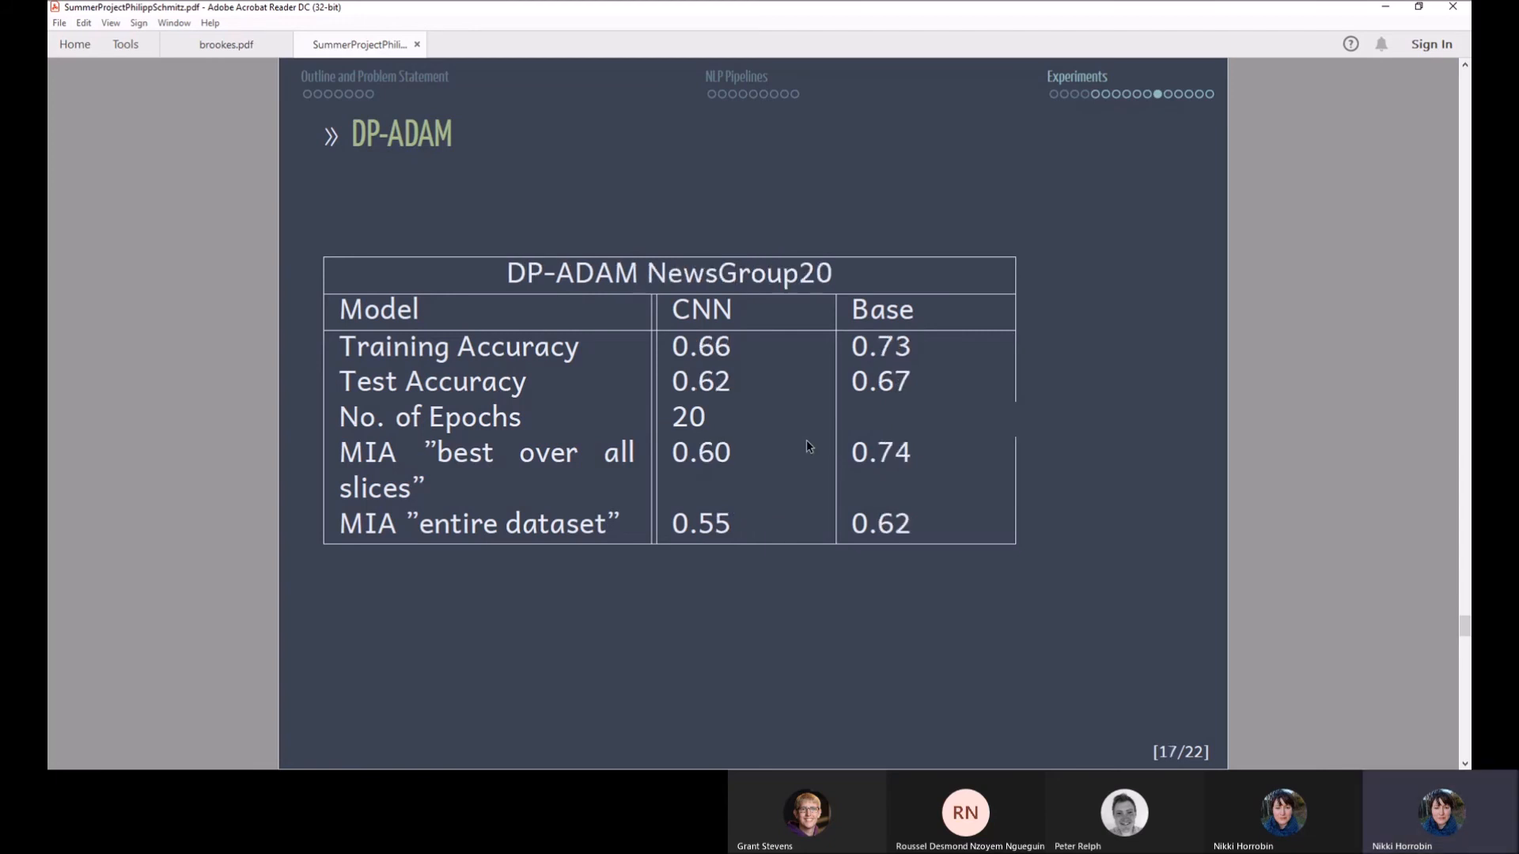
mouse_move(756, 495)
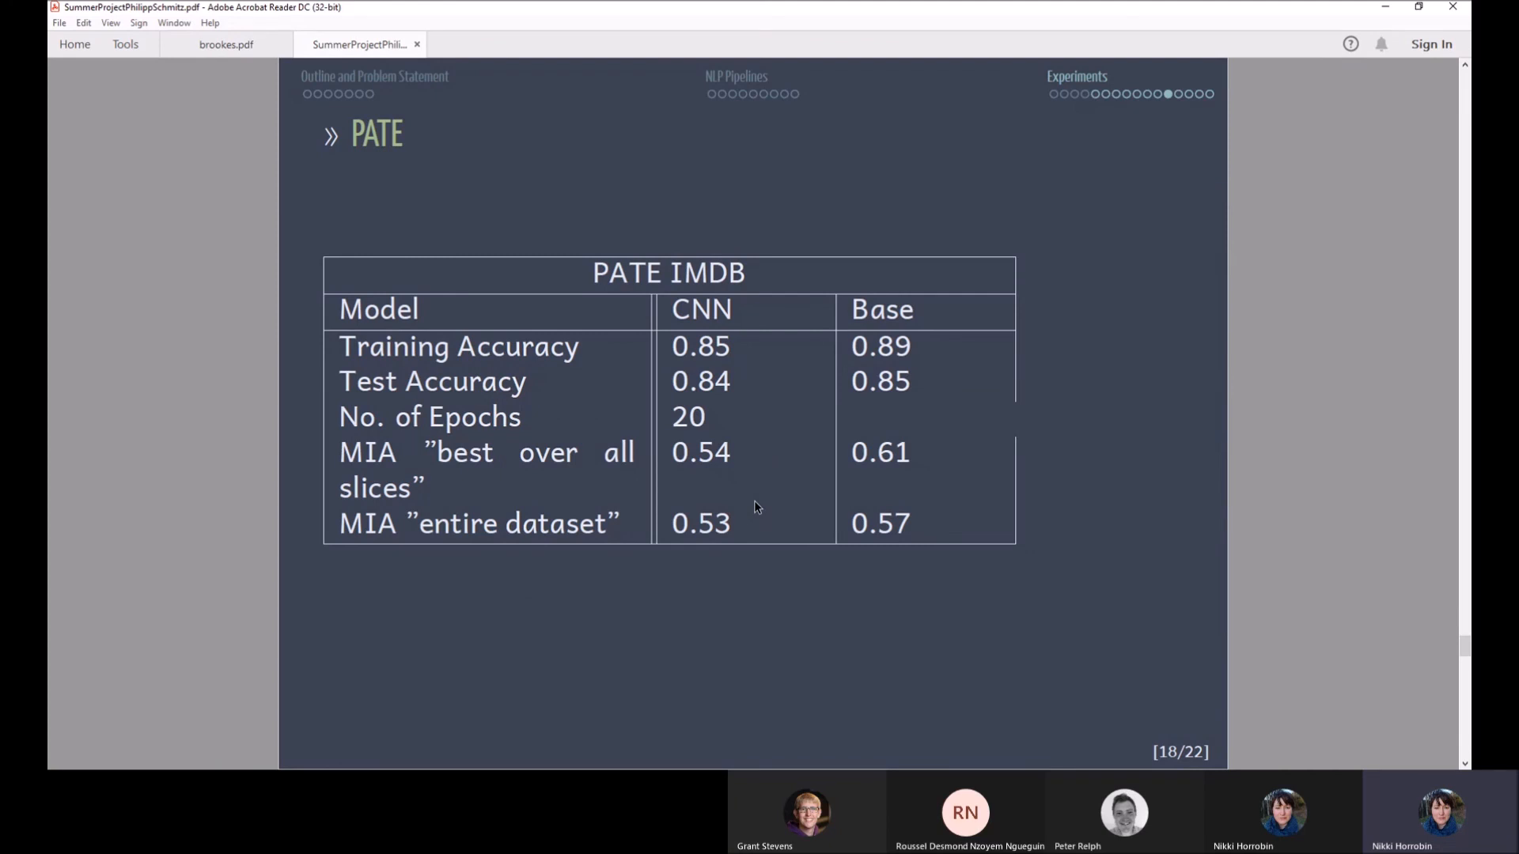
mouse_move(791, 457)
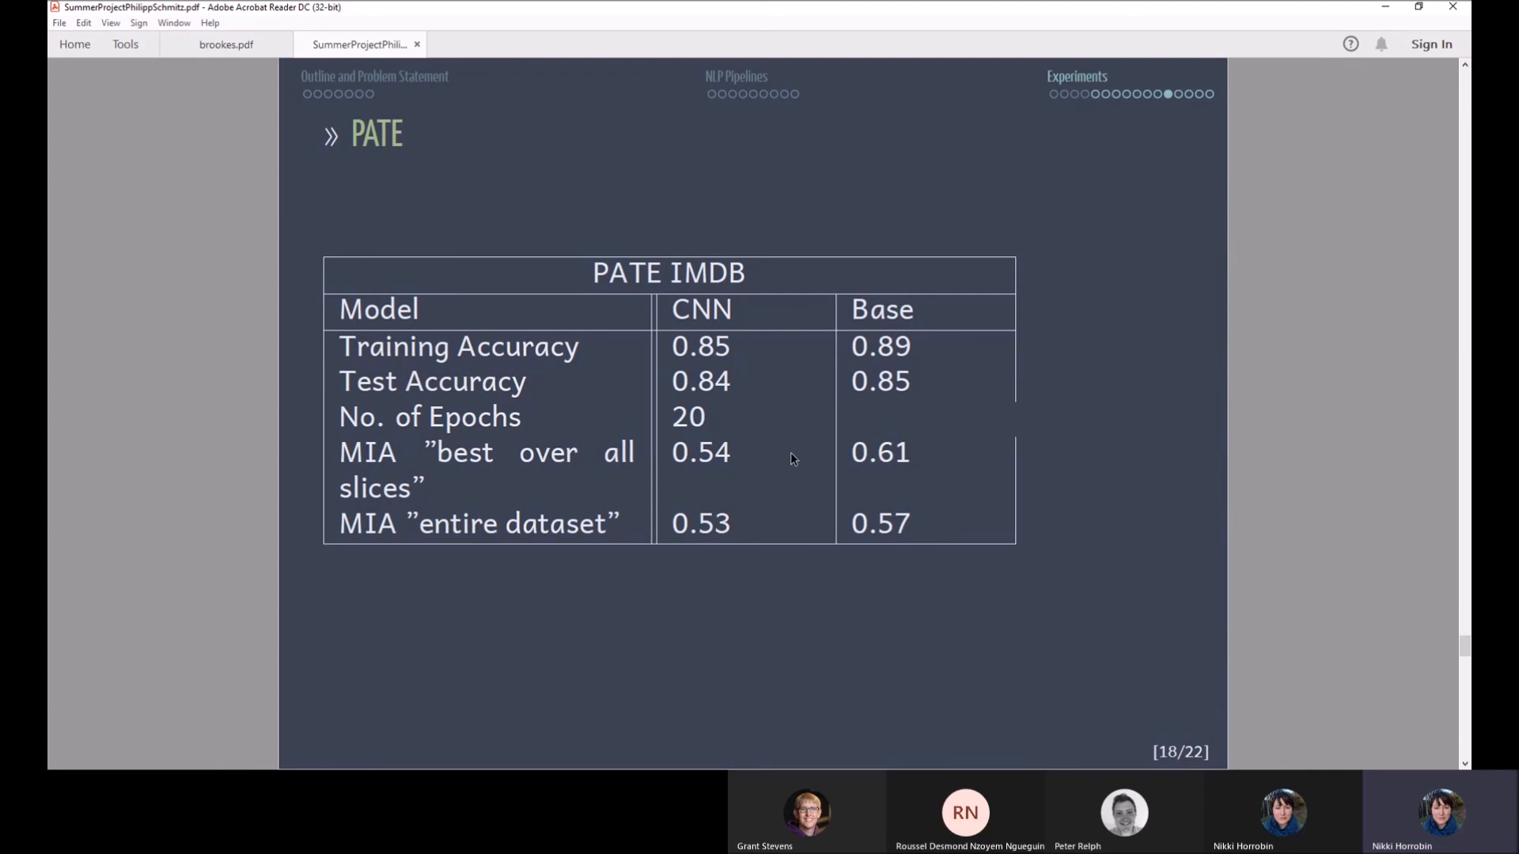
mouse_move(964, 408)
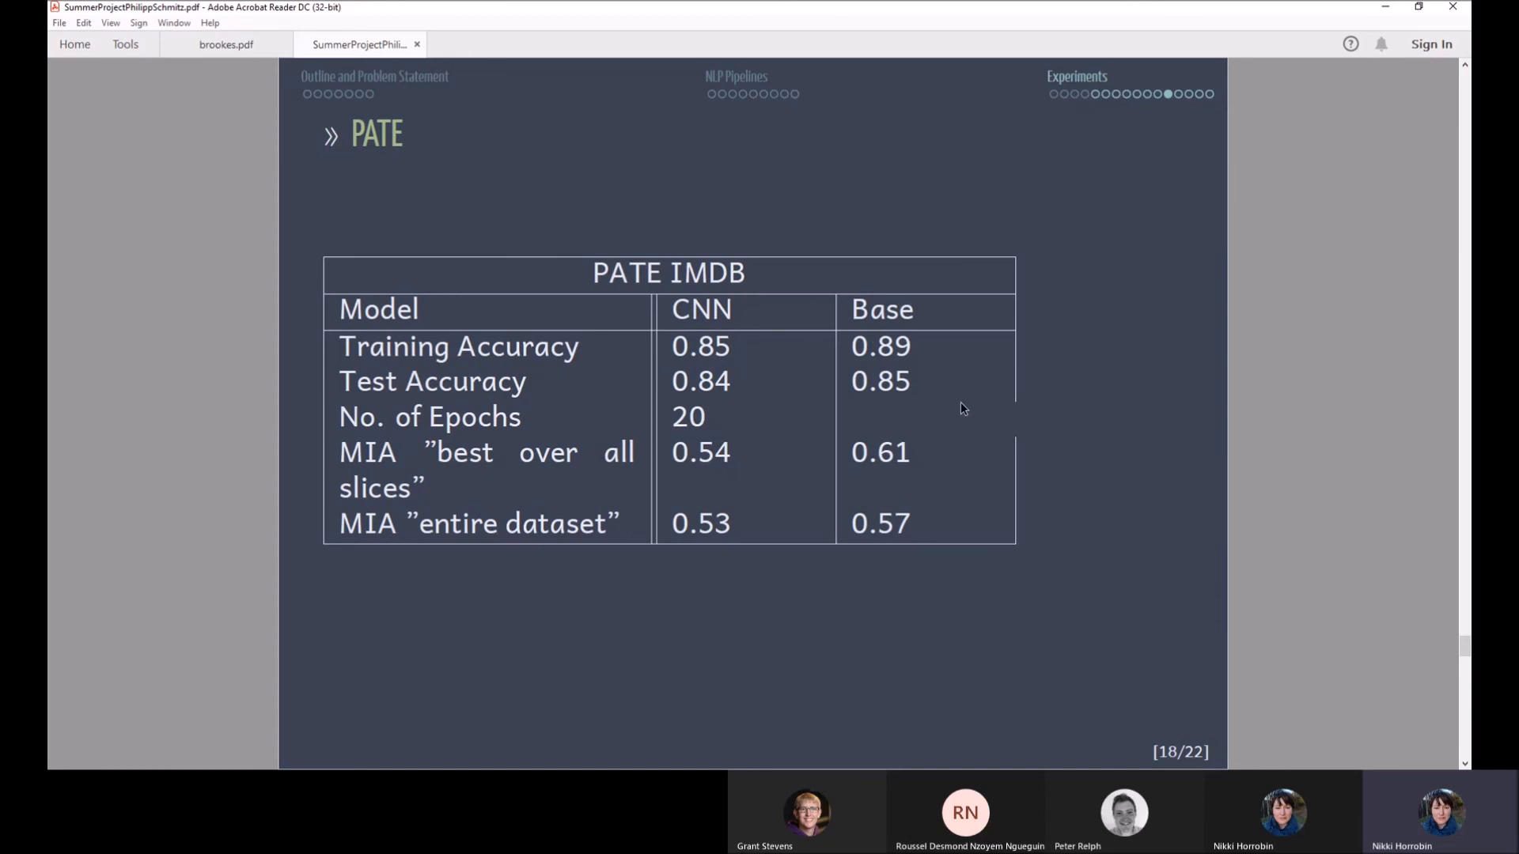
mouse_move(783, 495)
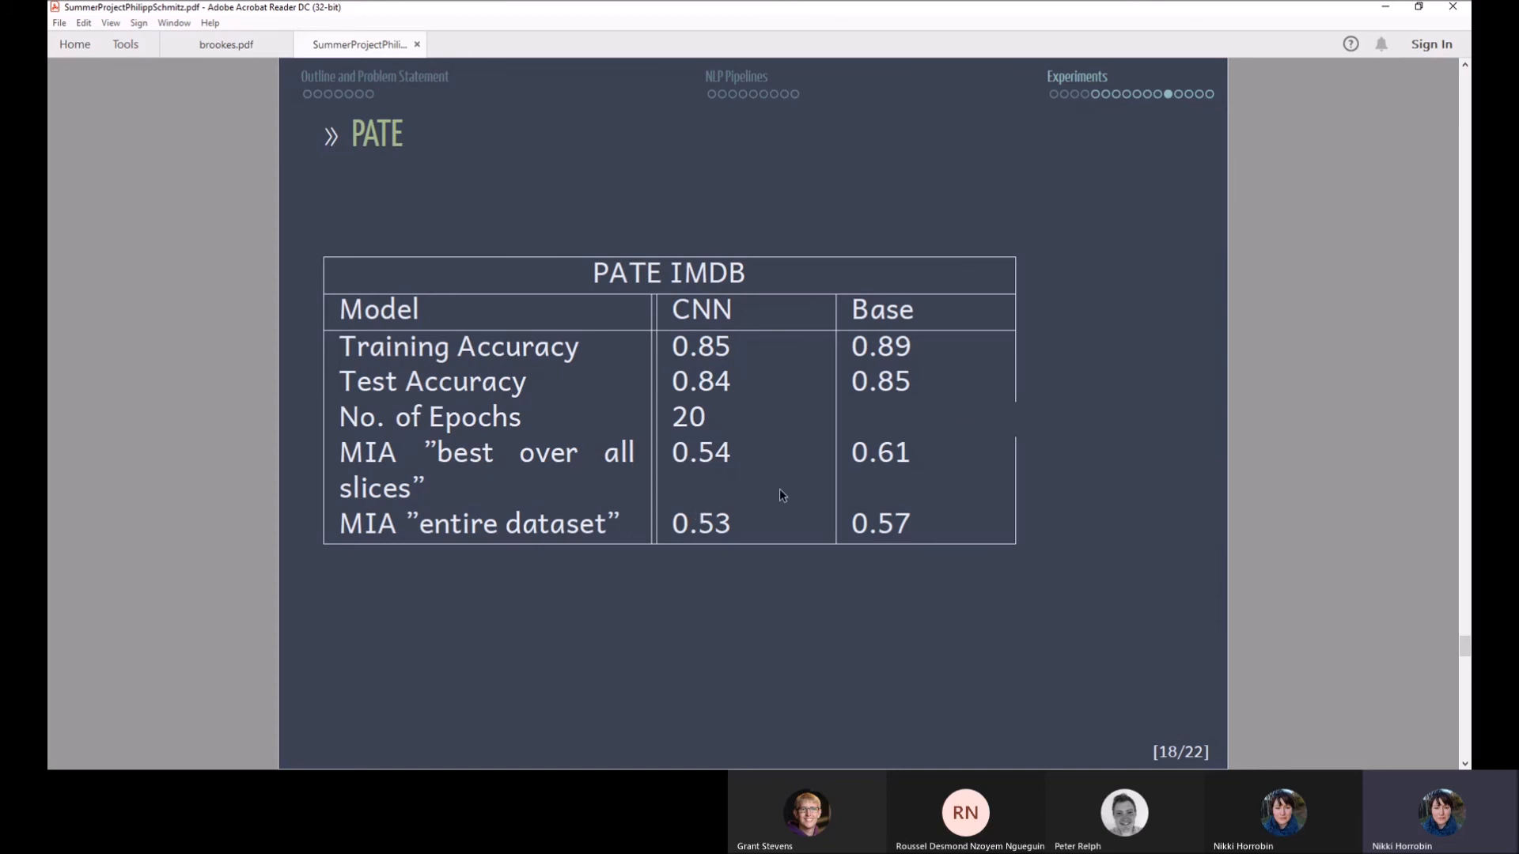
mouse_move(826, 480)
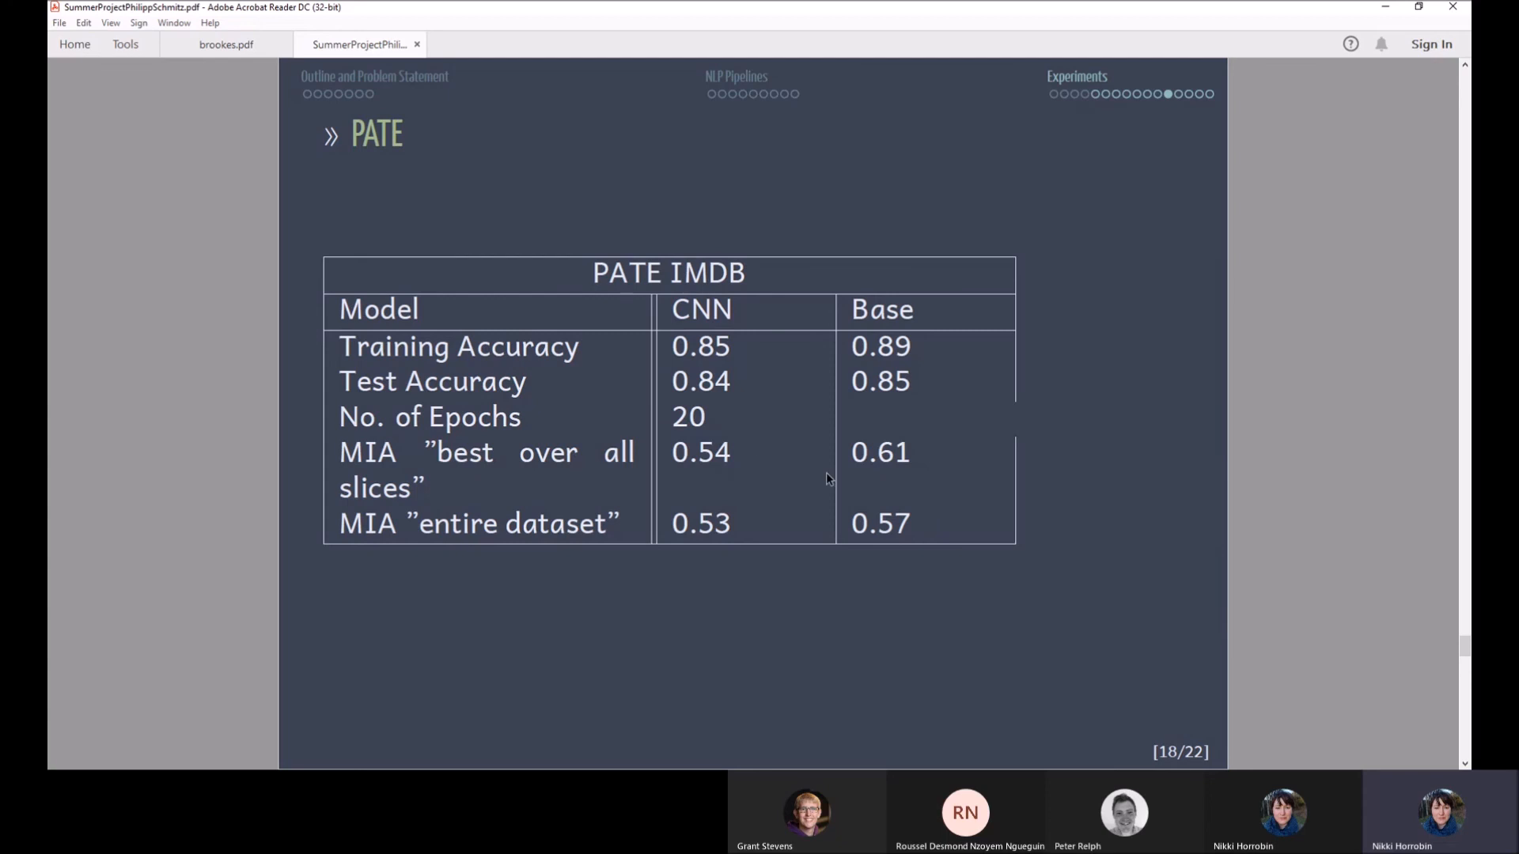
mouse_move(706, 478)
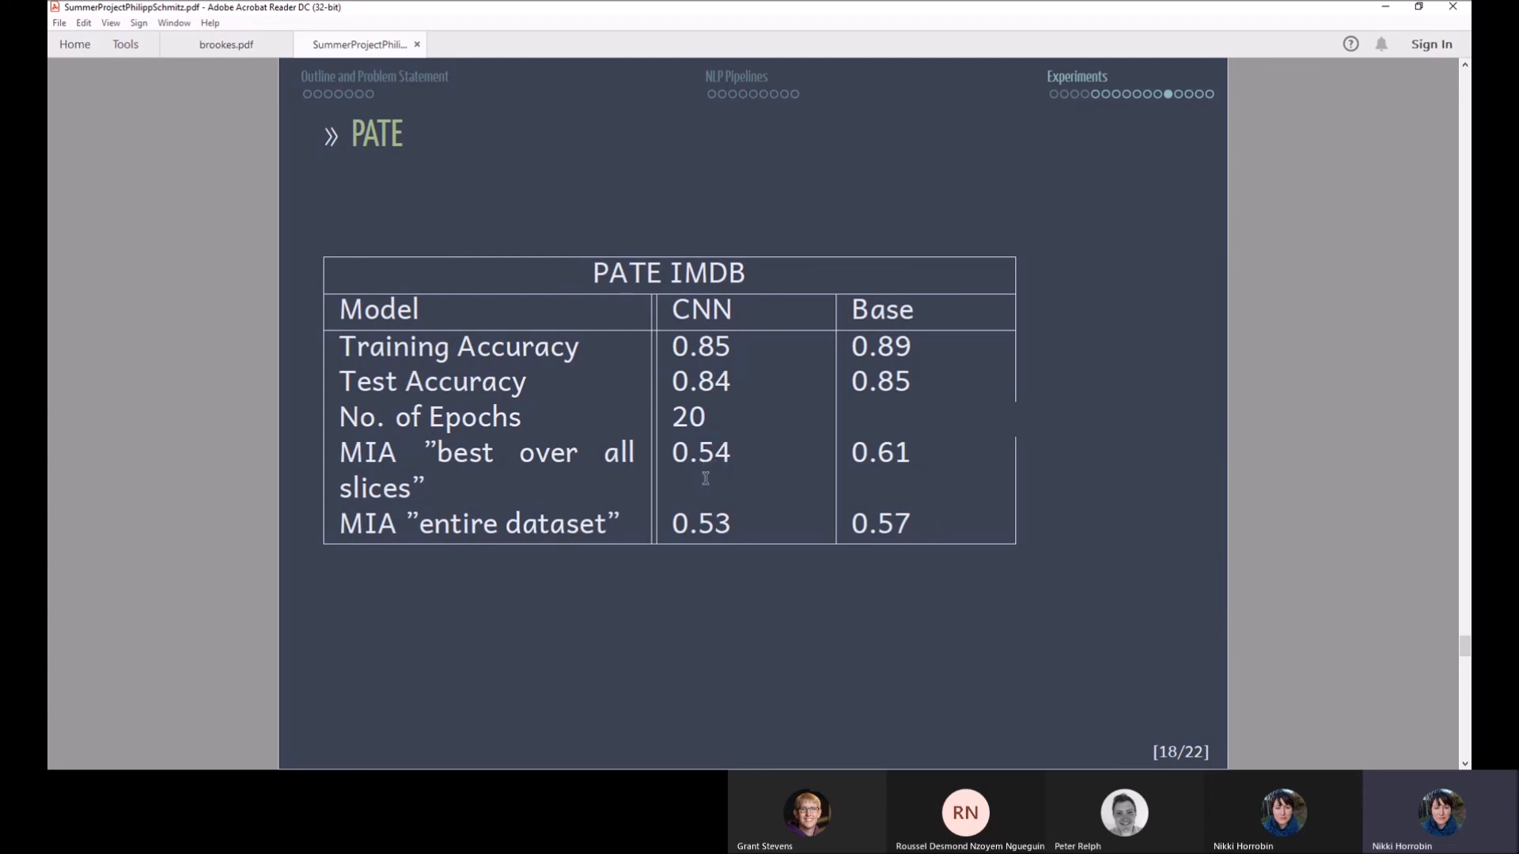
mouse_move(735, 486)
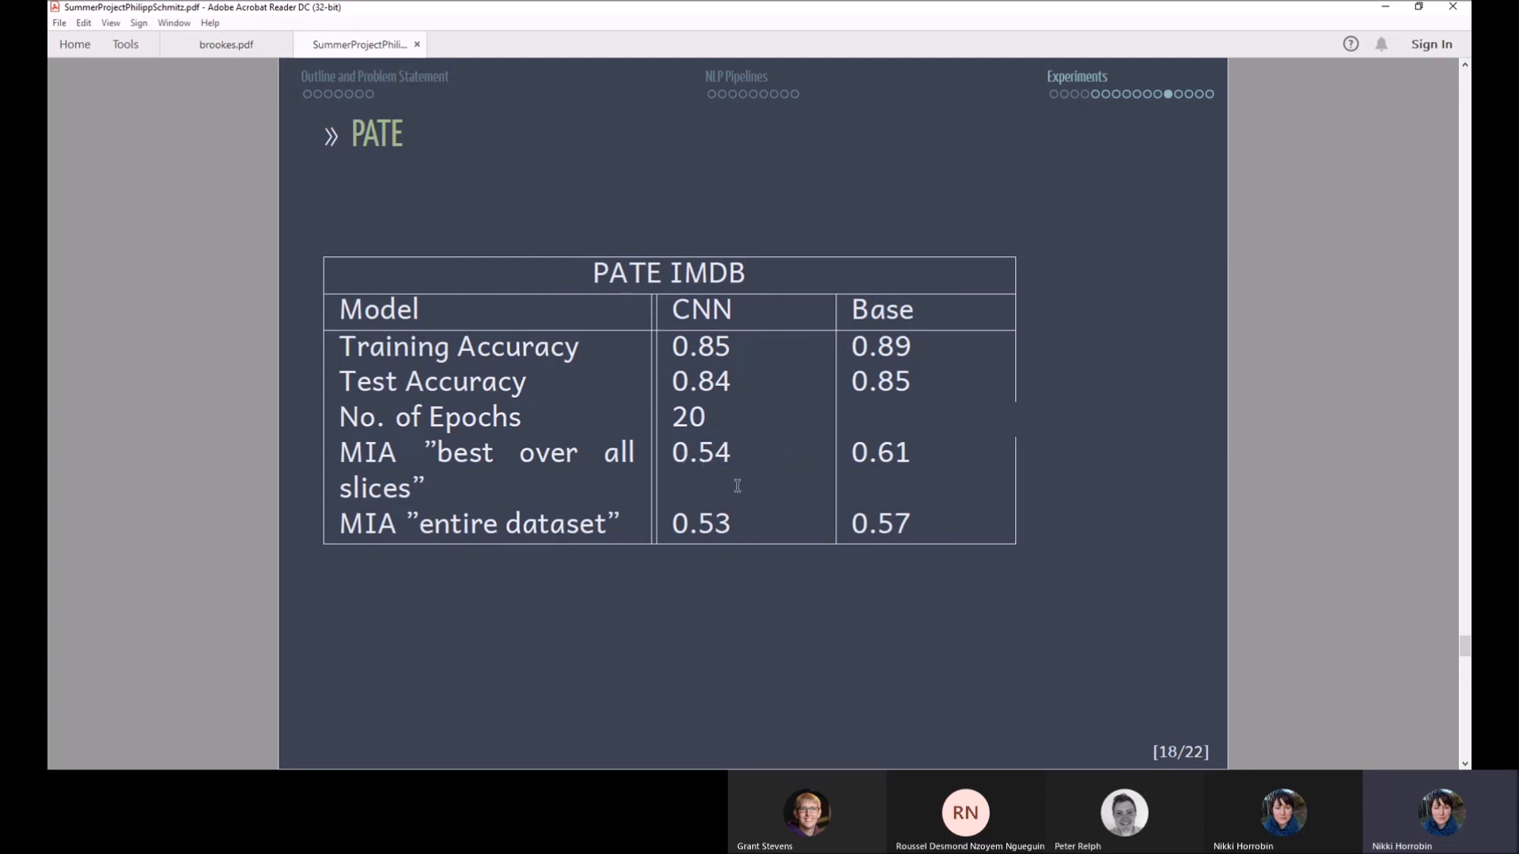